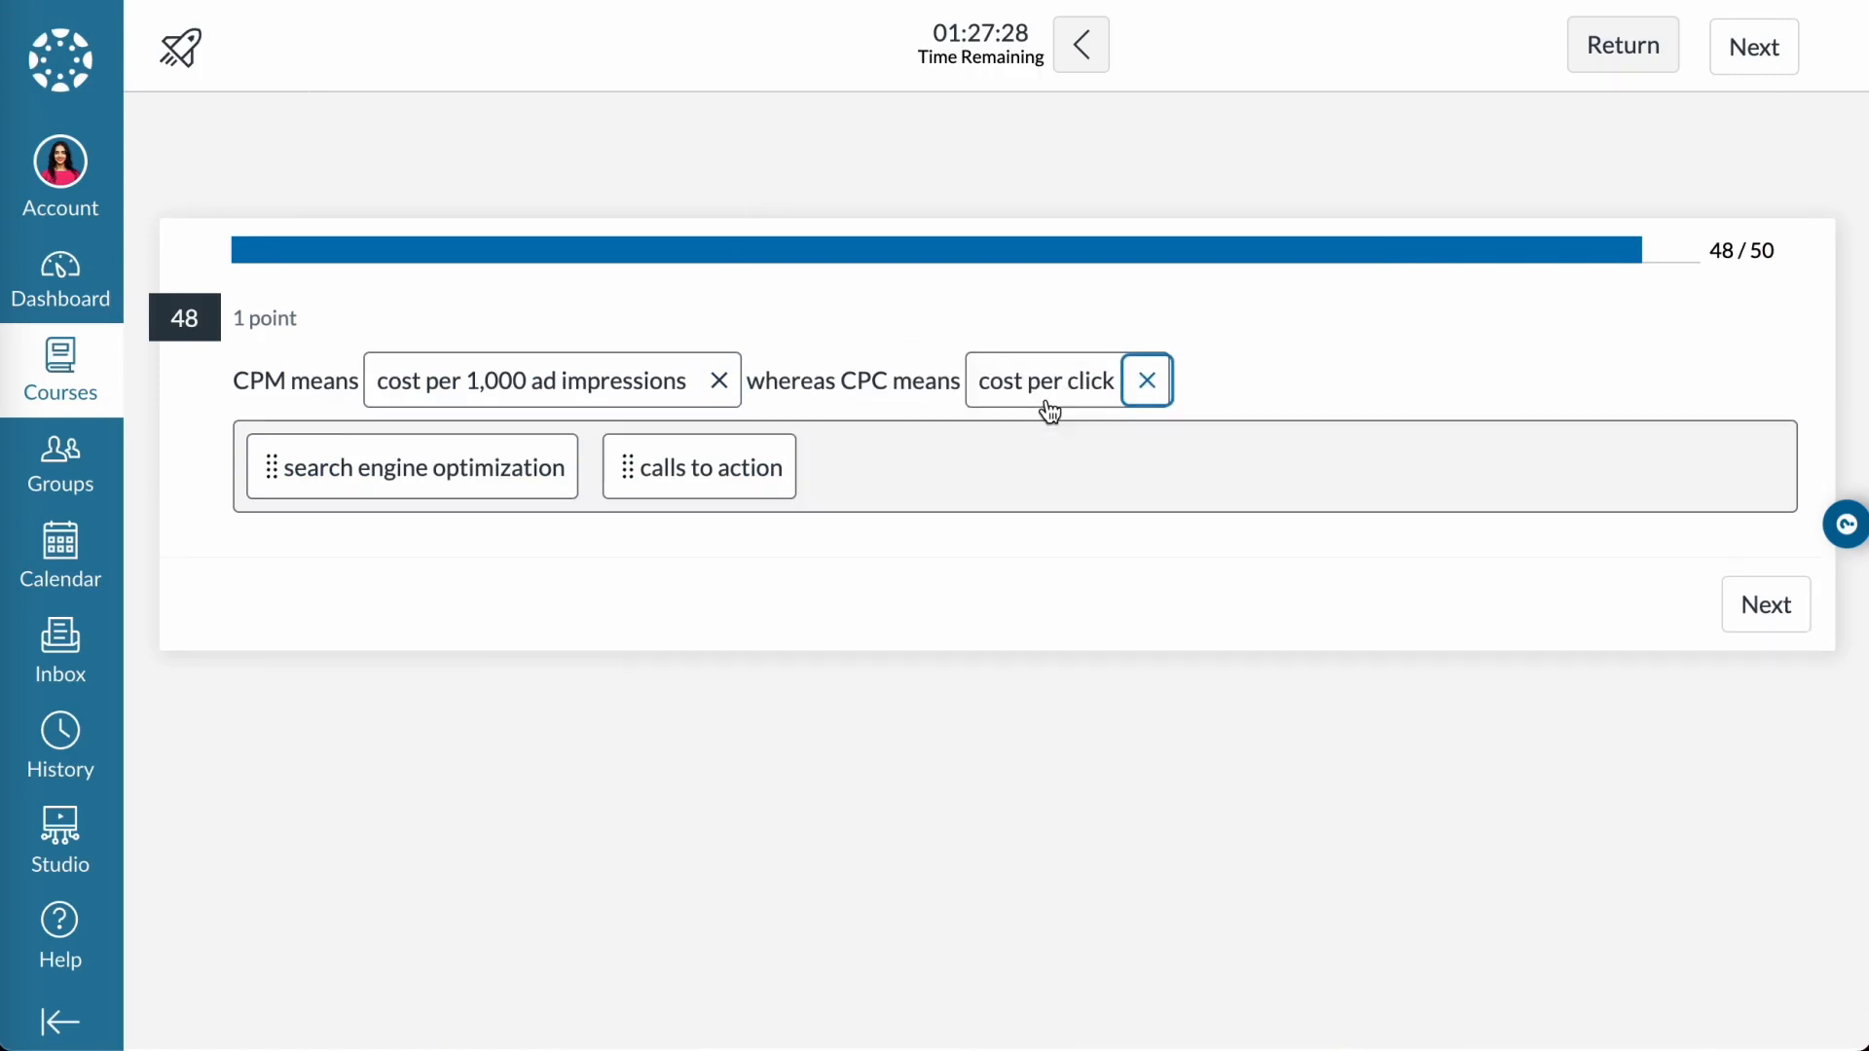
Step: Advance from answered question 48 to question 49 about visitors leaving a webpage
{"action": "left_click", "coordinate": [1766, 603]}
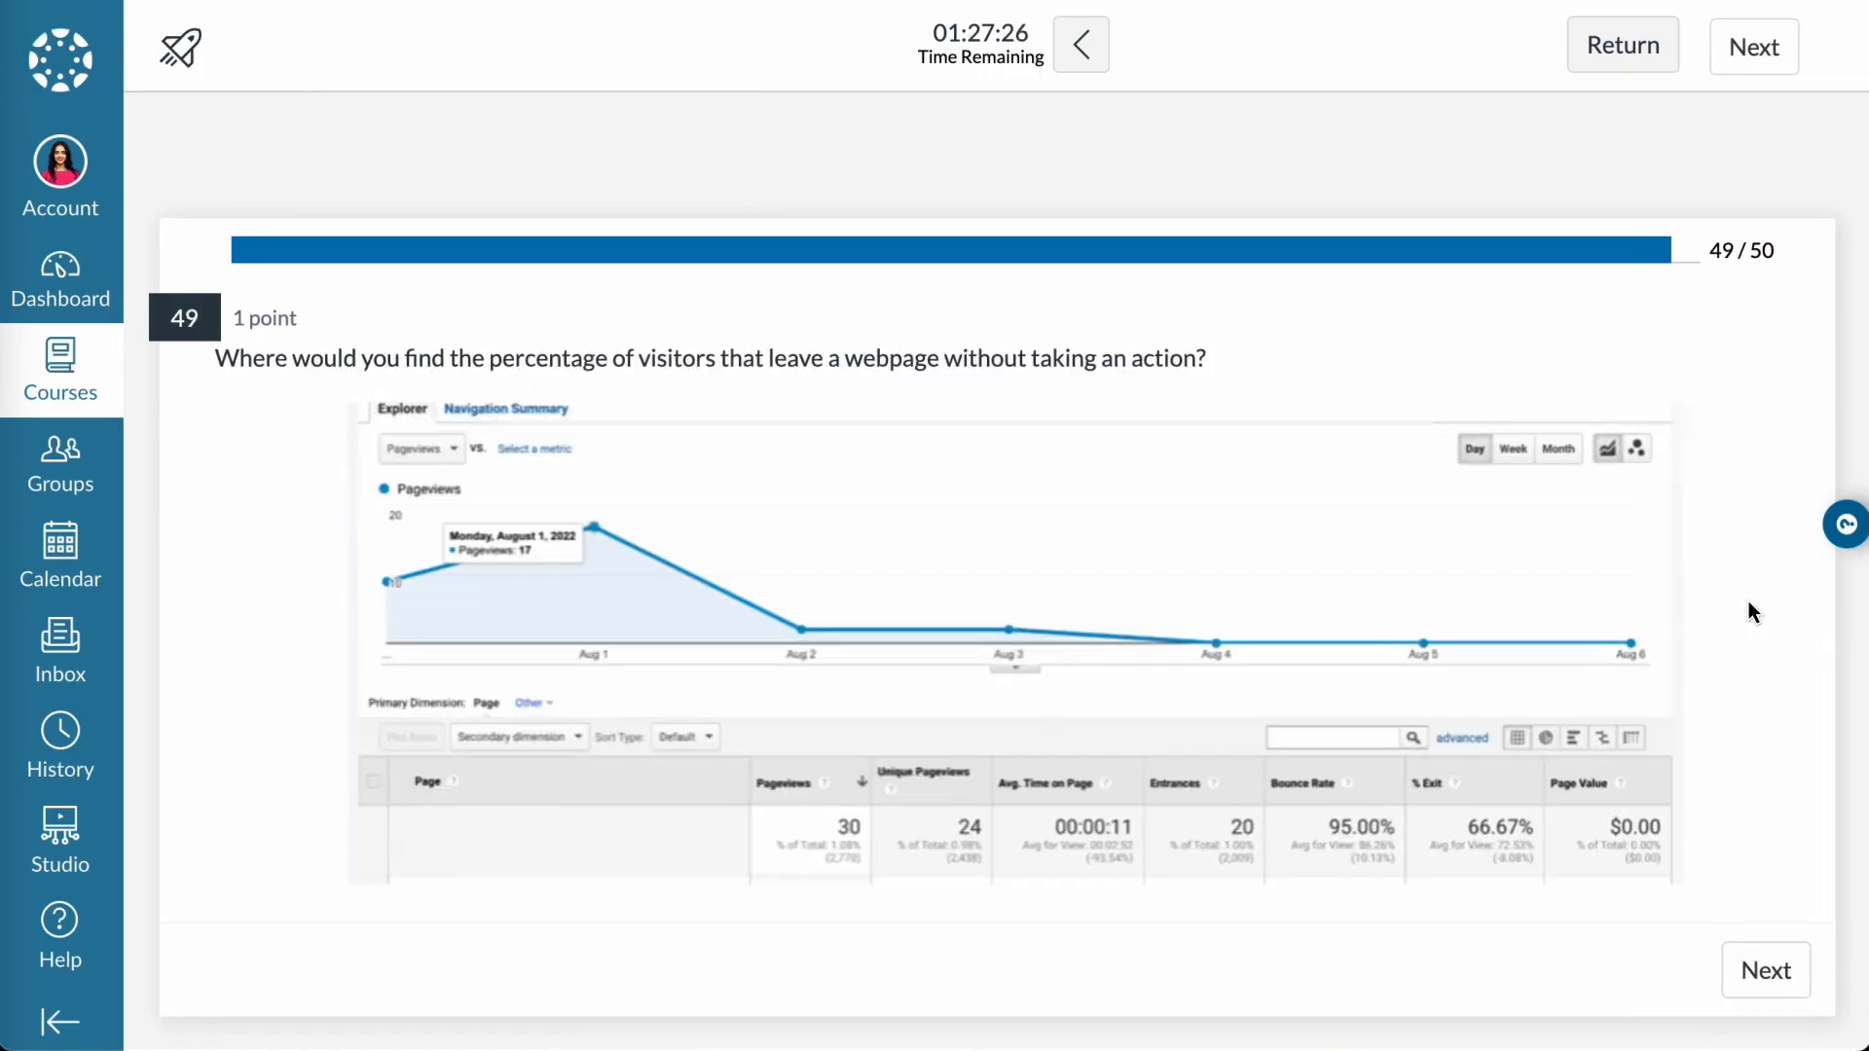
{"action": "left_click", "coordinate": [1379, 837]}
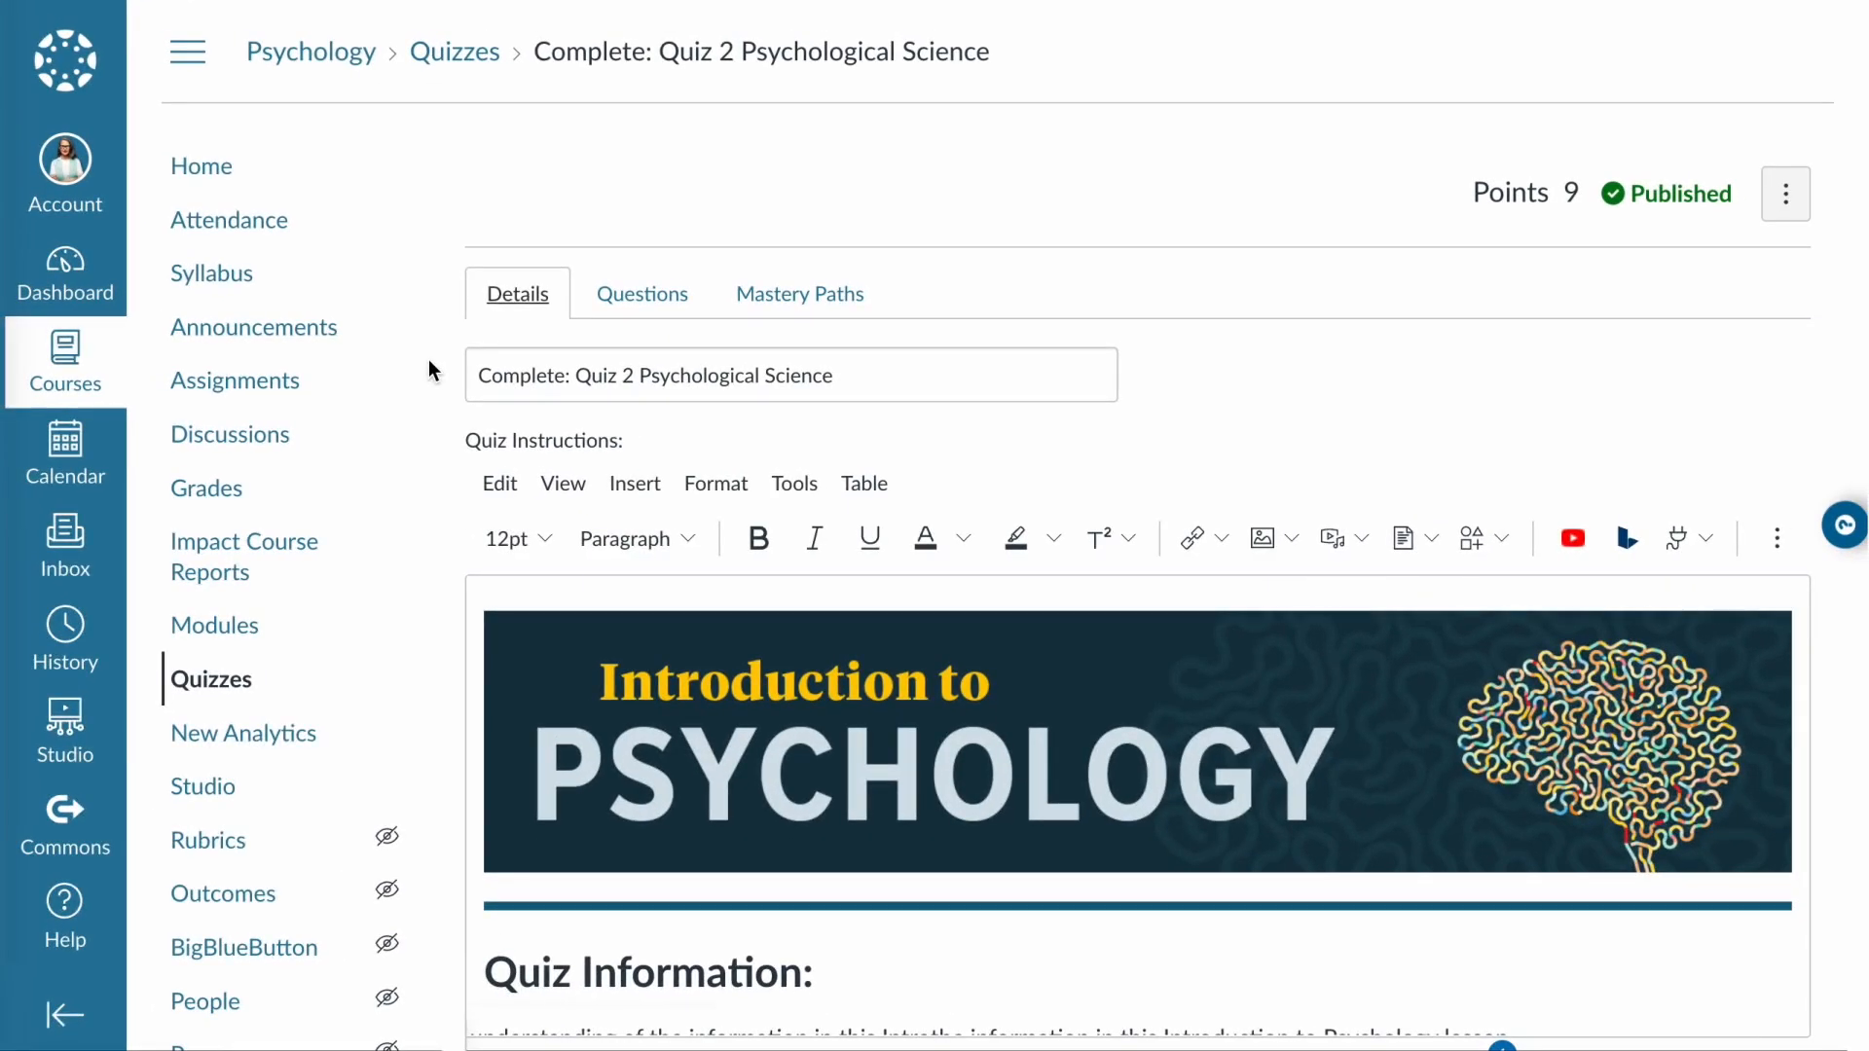
Step: Show the Questions list for Complete: Quiz 2 Psychological Science
{"action": "left_click", "coordinate": [642, 294]}
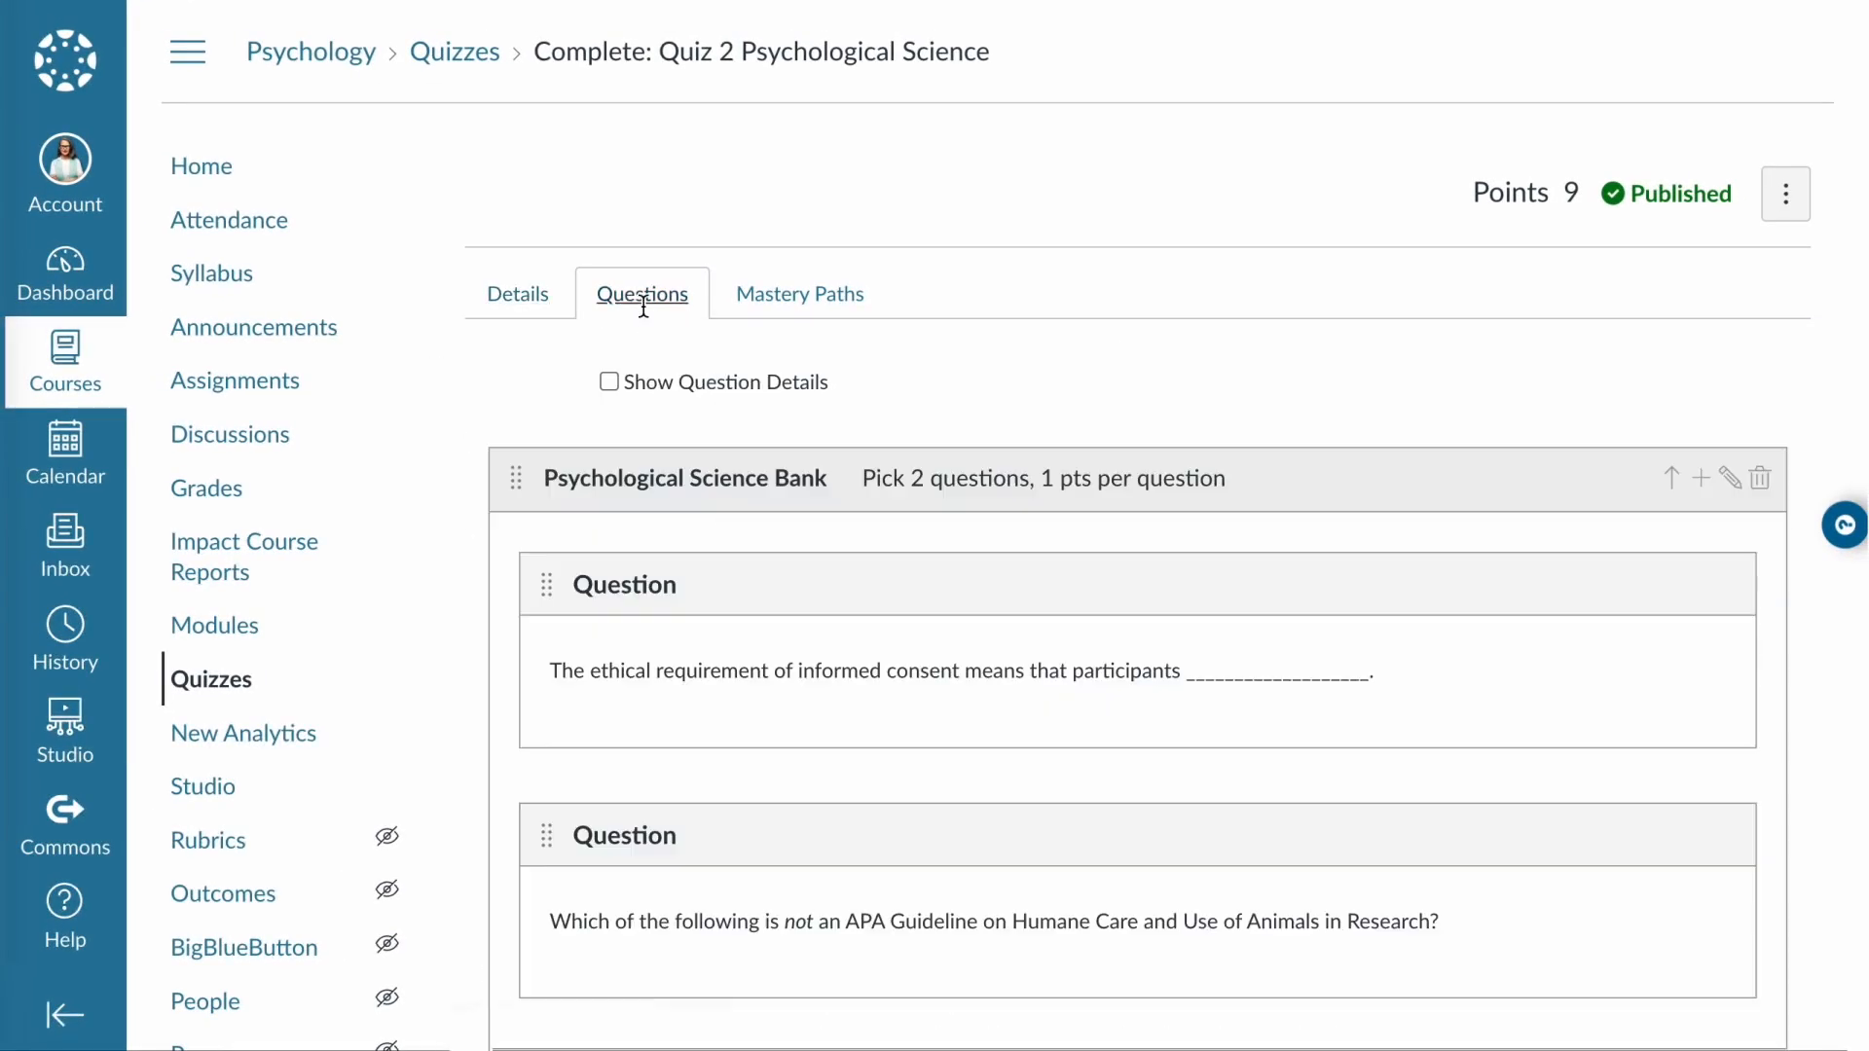
{"action": "mouse_move", "coordinate": [681, 516]}
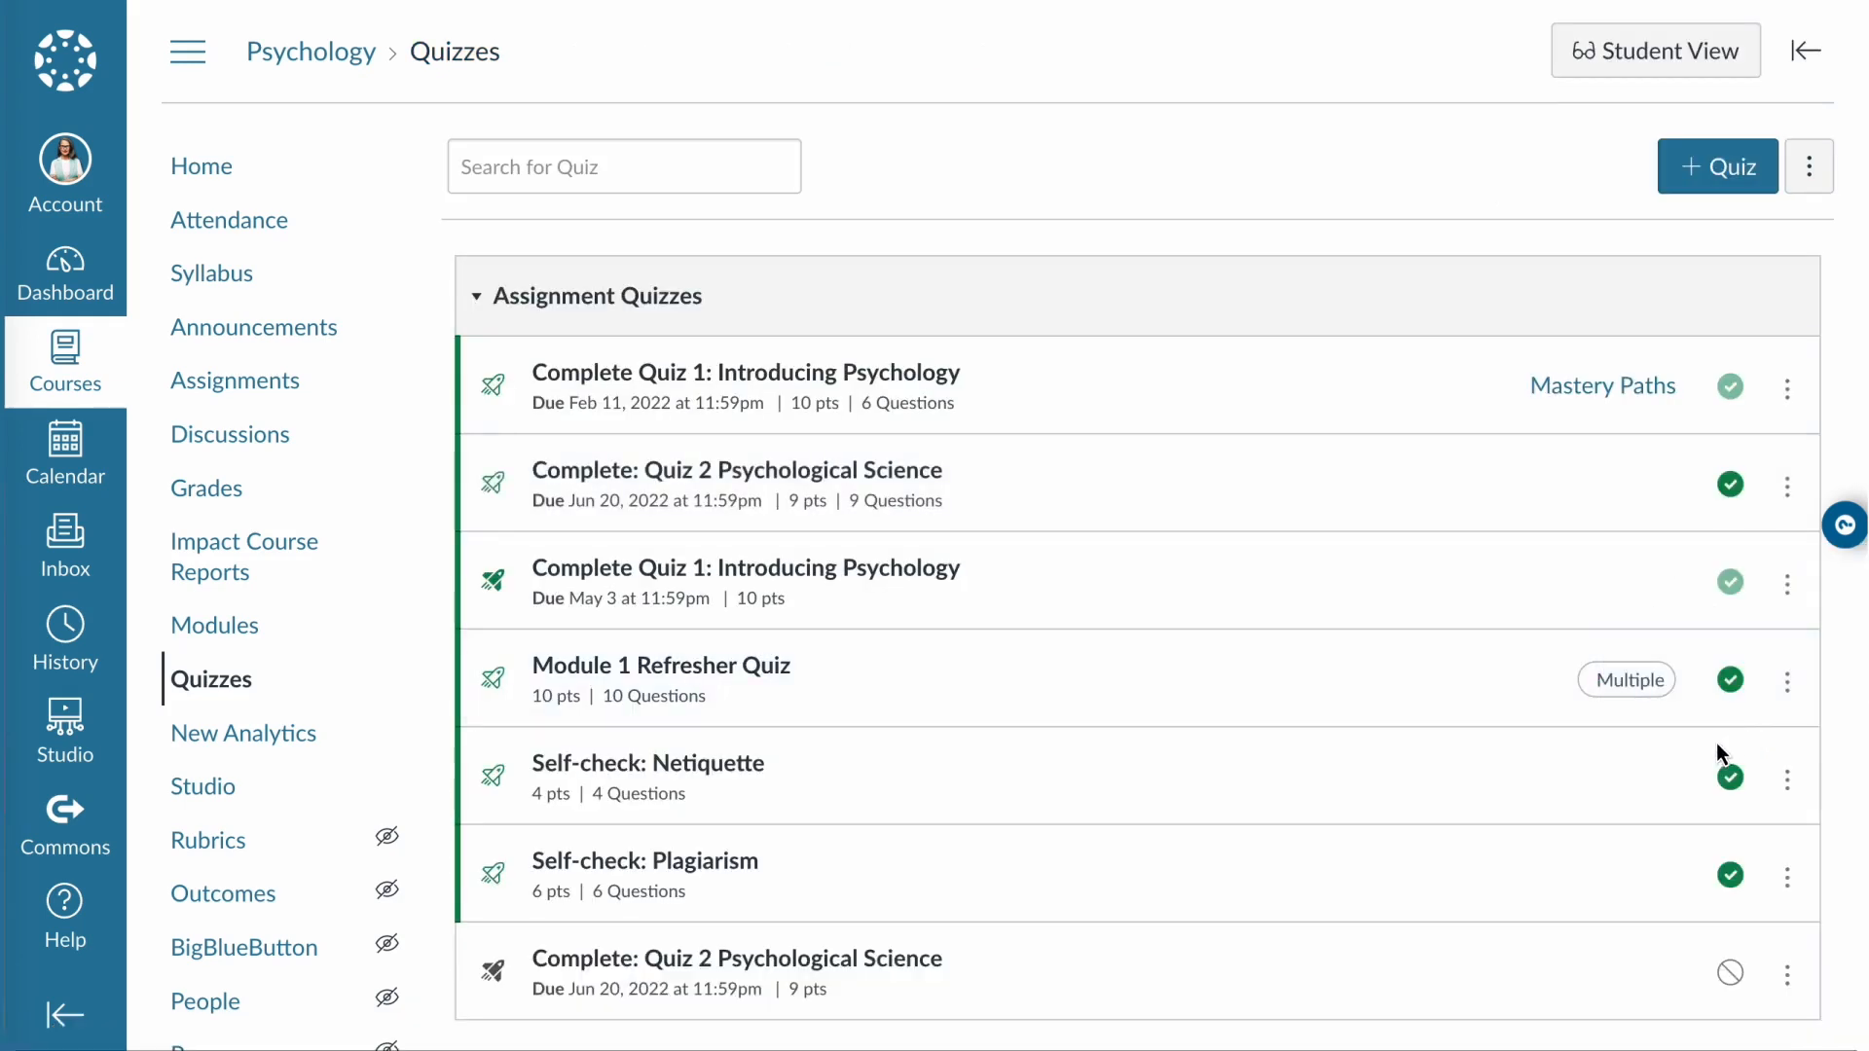
{"action": "mouse_move", "coordinate": [1291, 1001]}
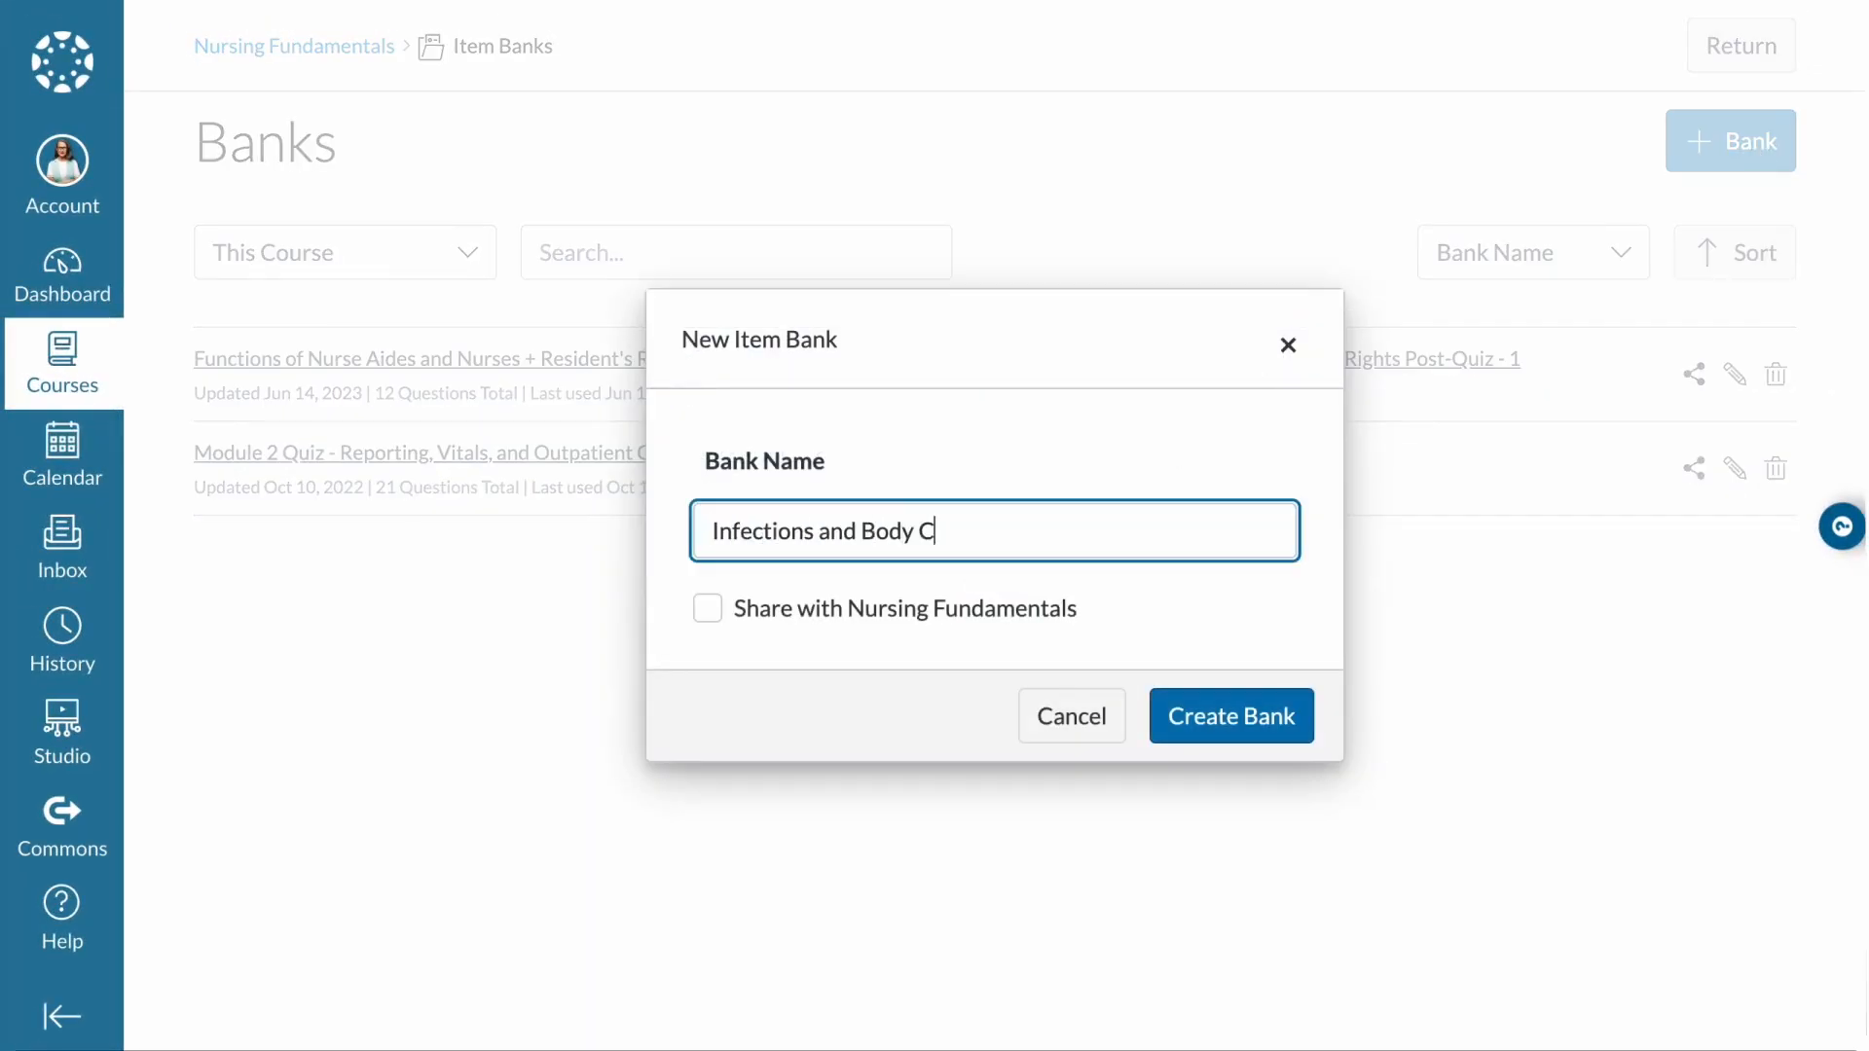
Step: Create the Infections and Body Control item bank shared with Nursing Fundamentals
{"action": "left_click", "coordinate": [707, 607]}
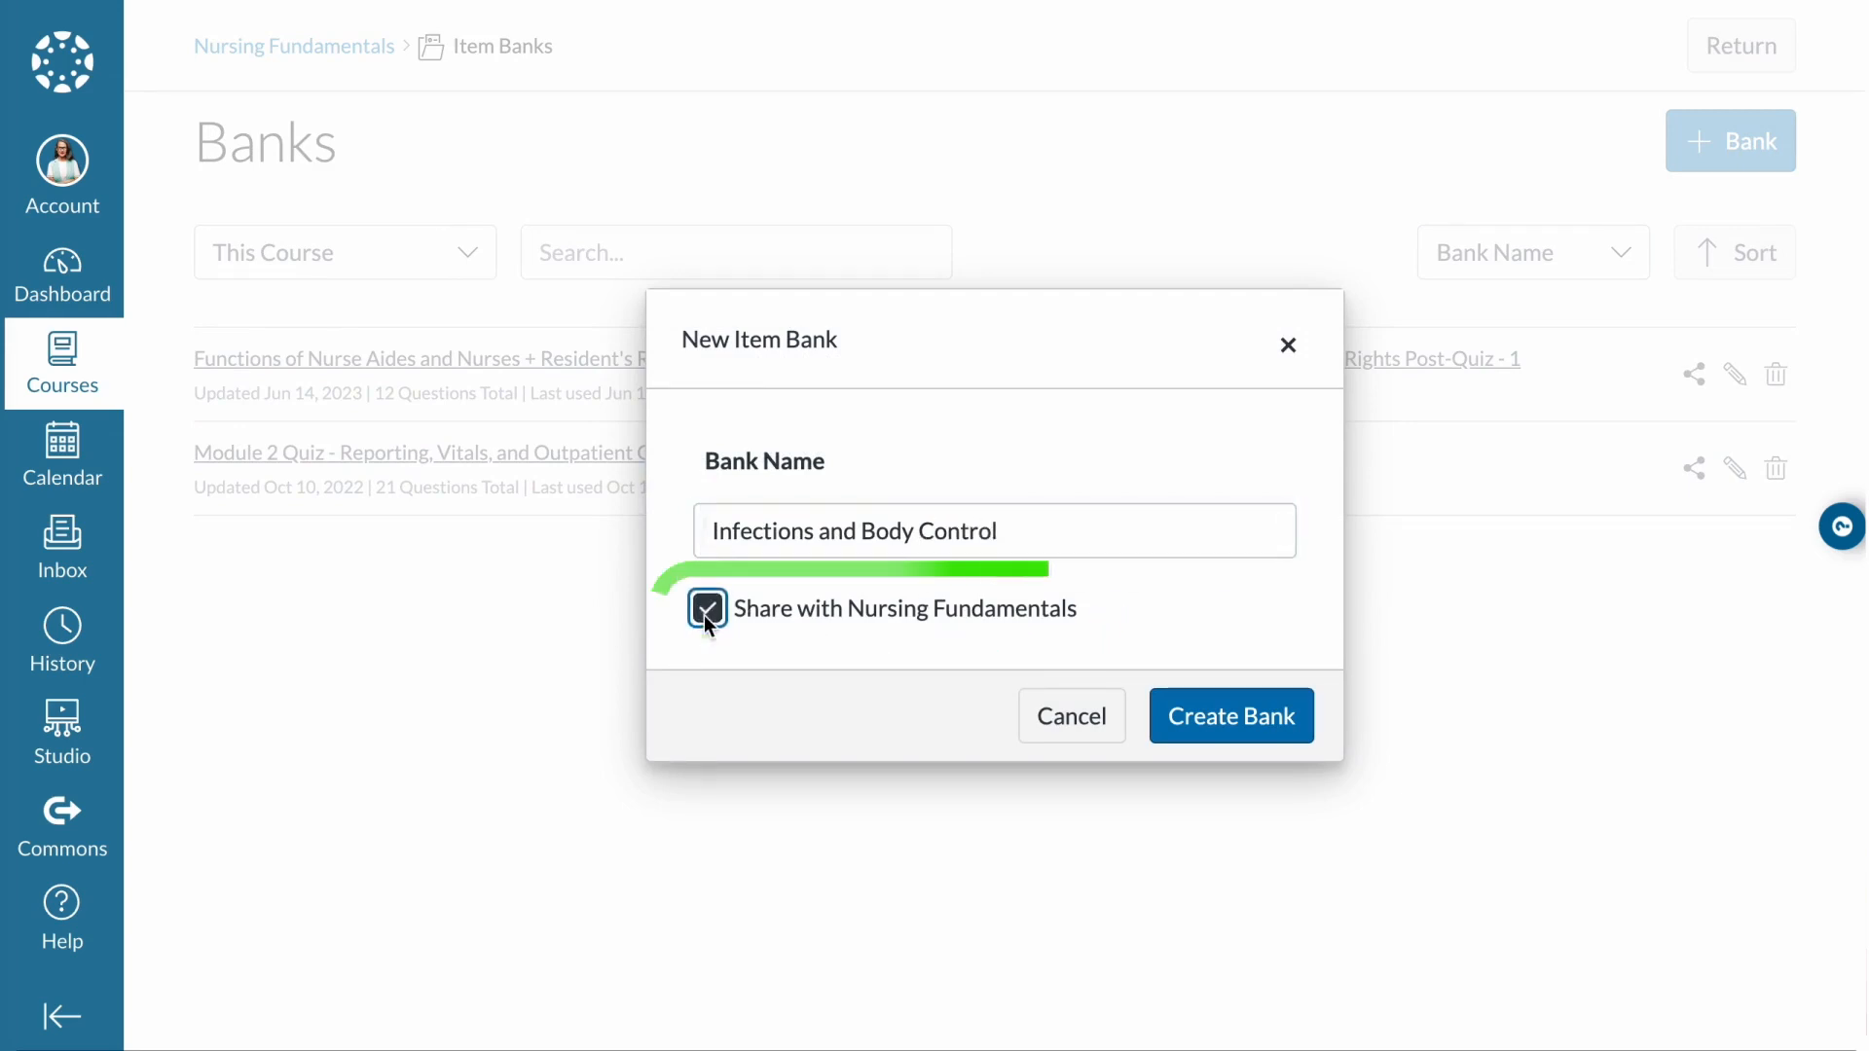
{"action": "left_click", "coordinate": [1230, 716]}
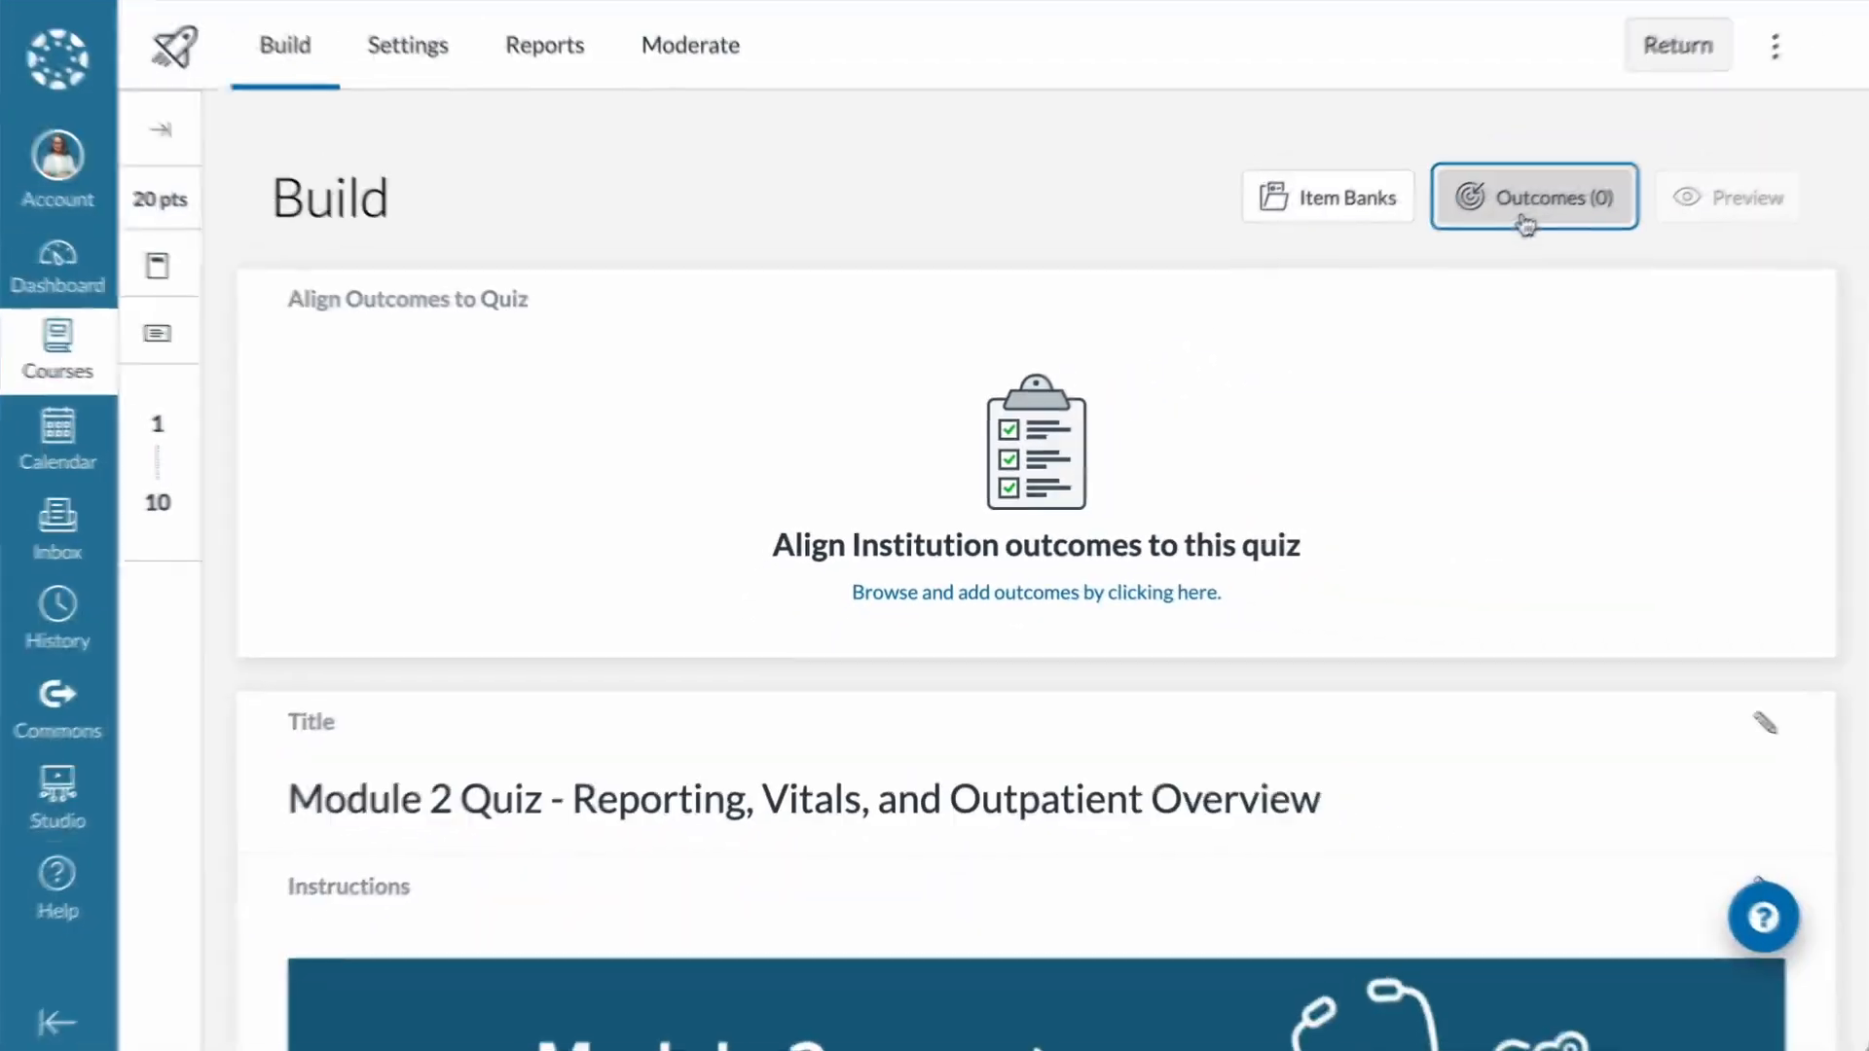
Step: Show alignable outcomes for Module 2 Quiz, expanding the Vital Signs group
{"action": "left_click", "coordinate": [1535, 197]}
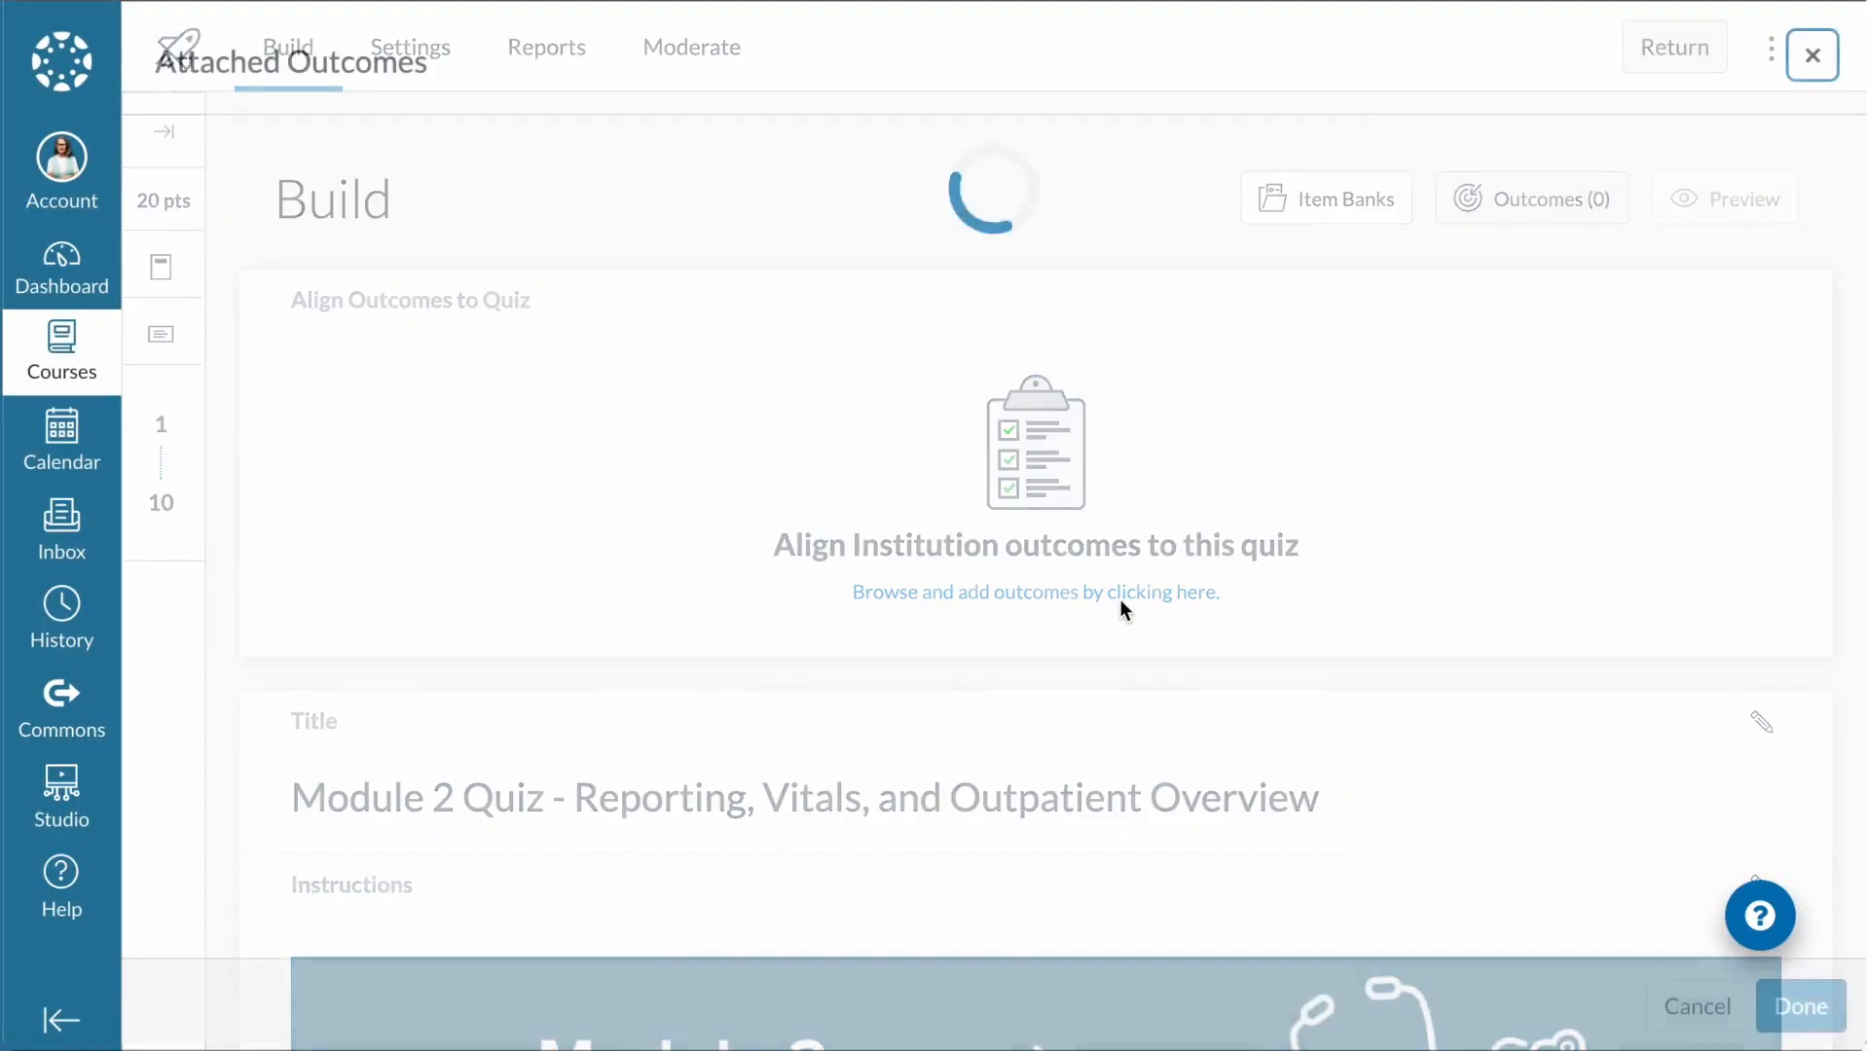
{"action": "left_click", "coordinate": [1035, 591]}
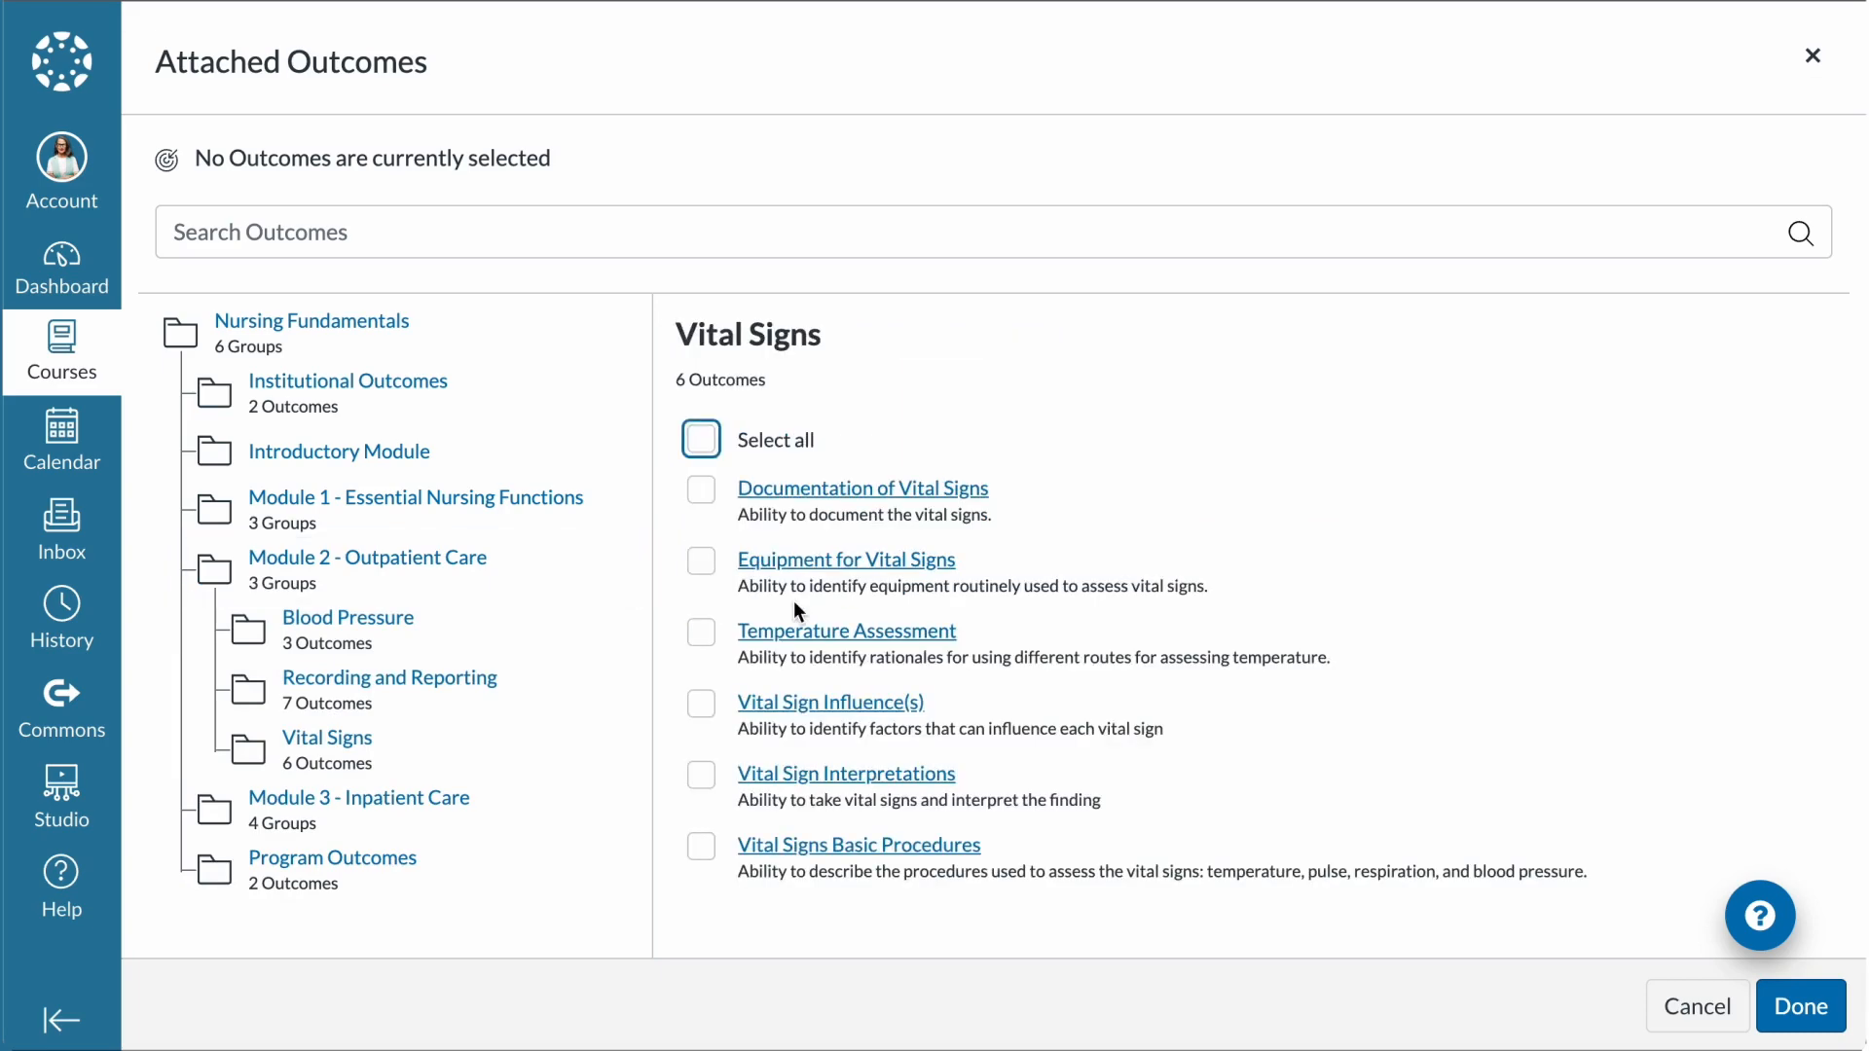
{"action": "left_click", "coordinate": [700, 440]}
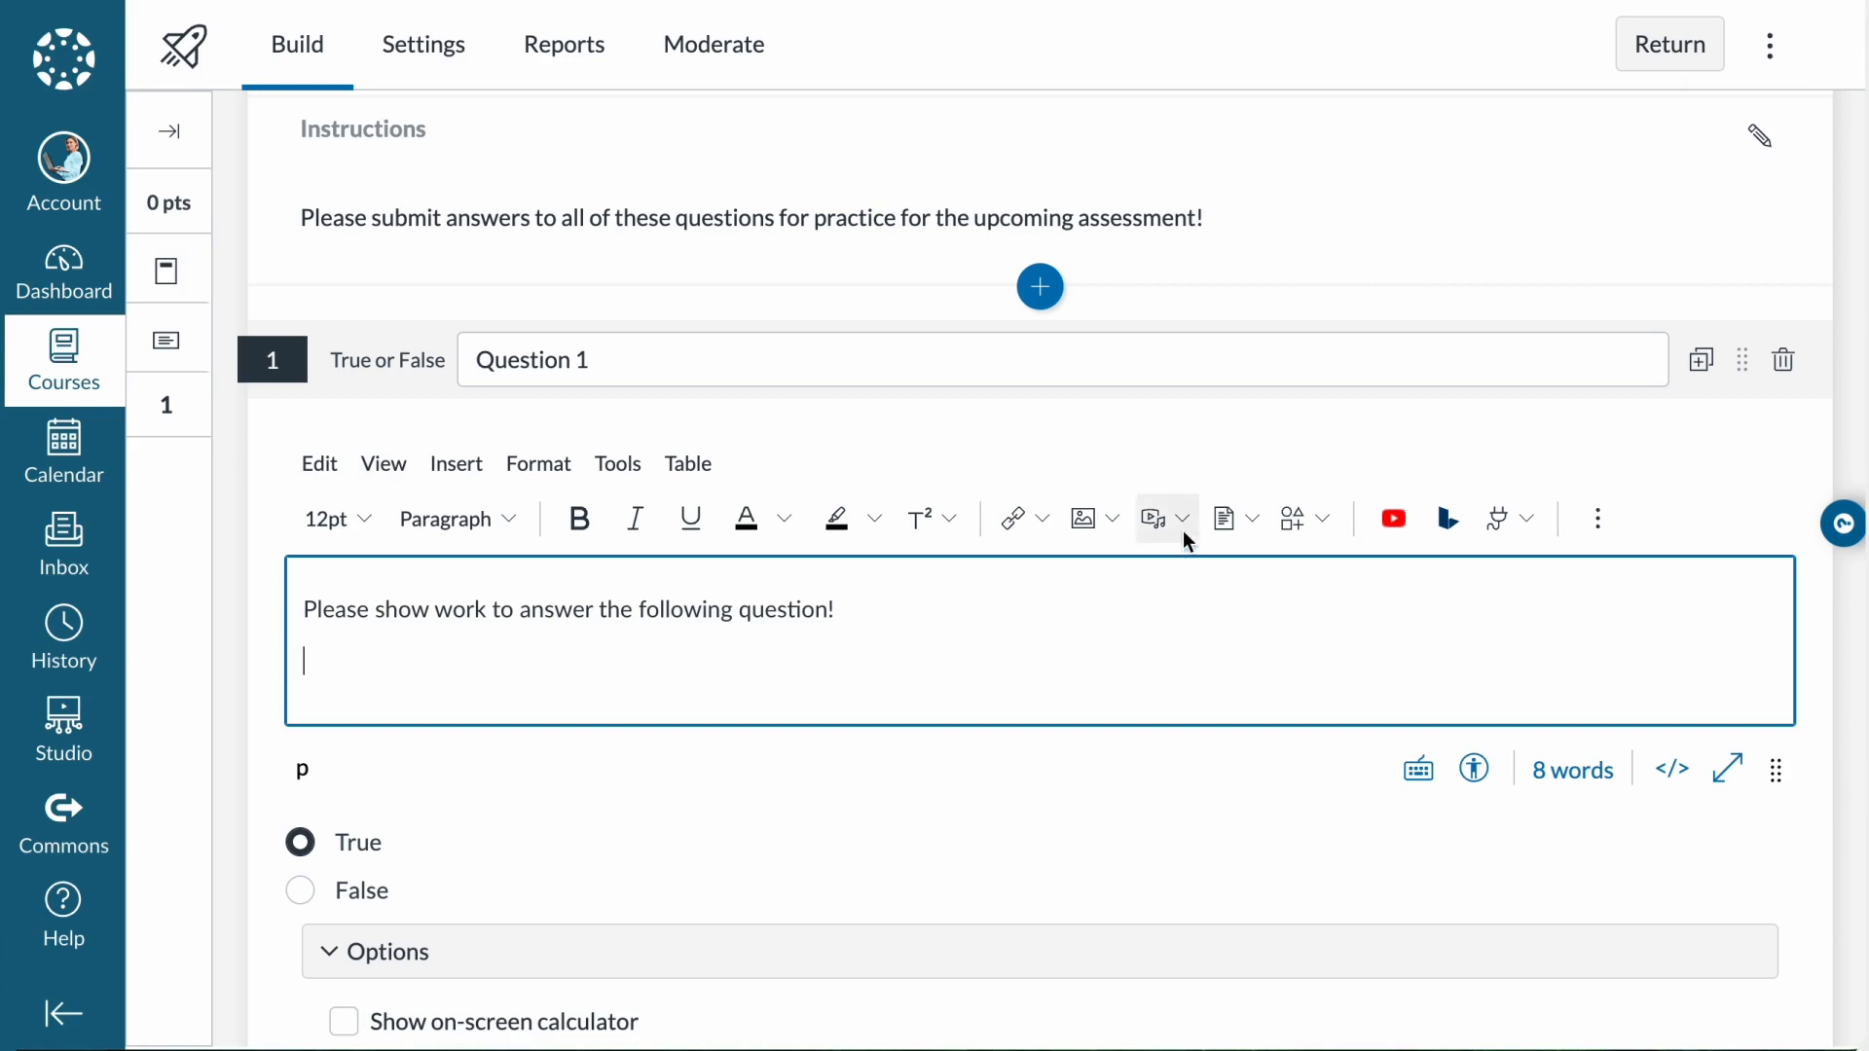
Step: Choose Upload/Record Media in the True or False question's editor
{"action": "left_click", "coordinate": [1153, 518]}
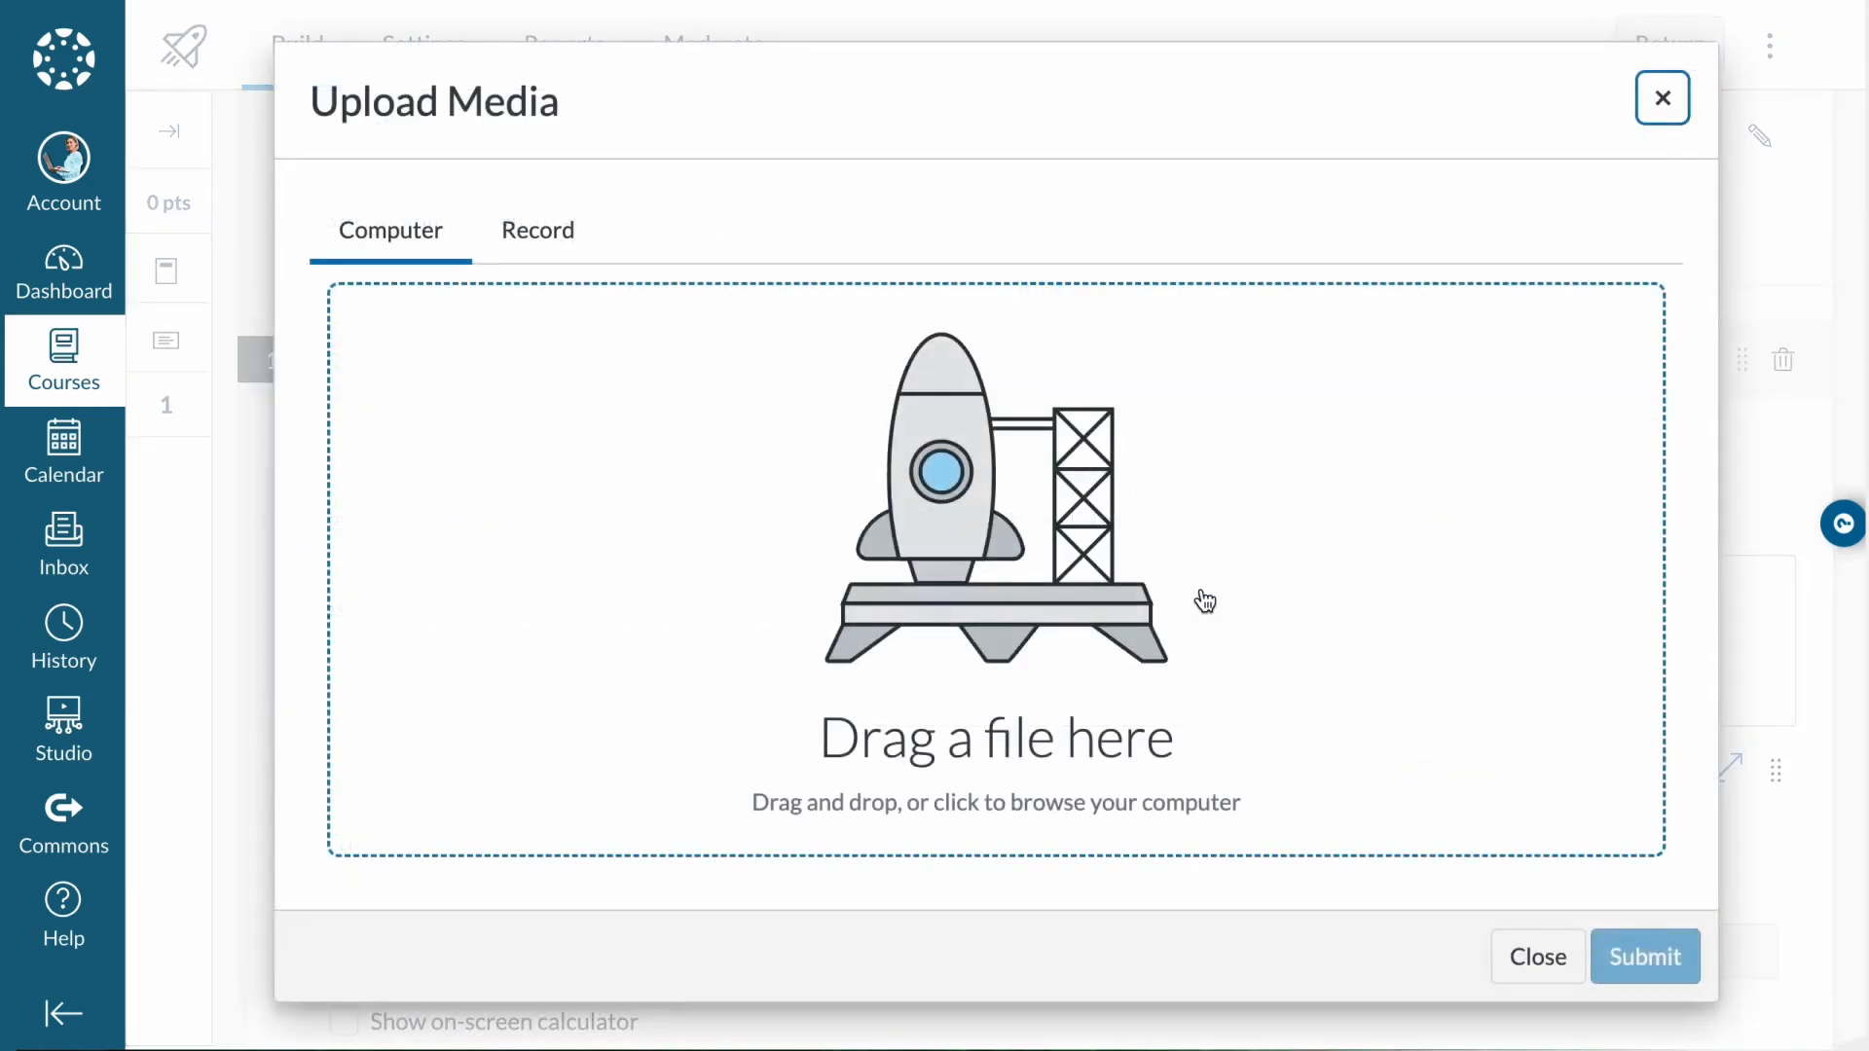
{"action": "left_click", "coordinate": [537, 230]}
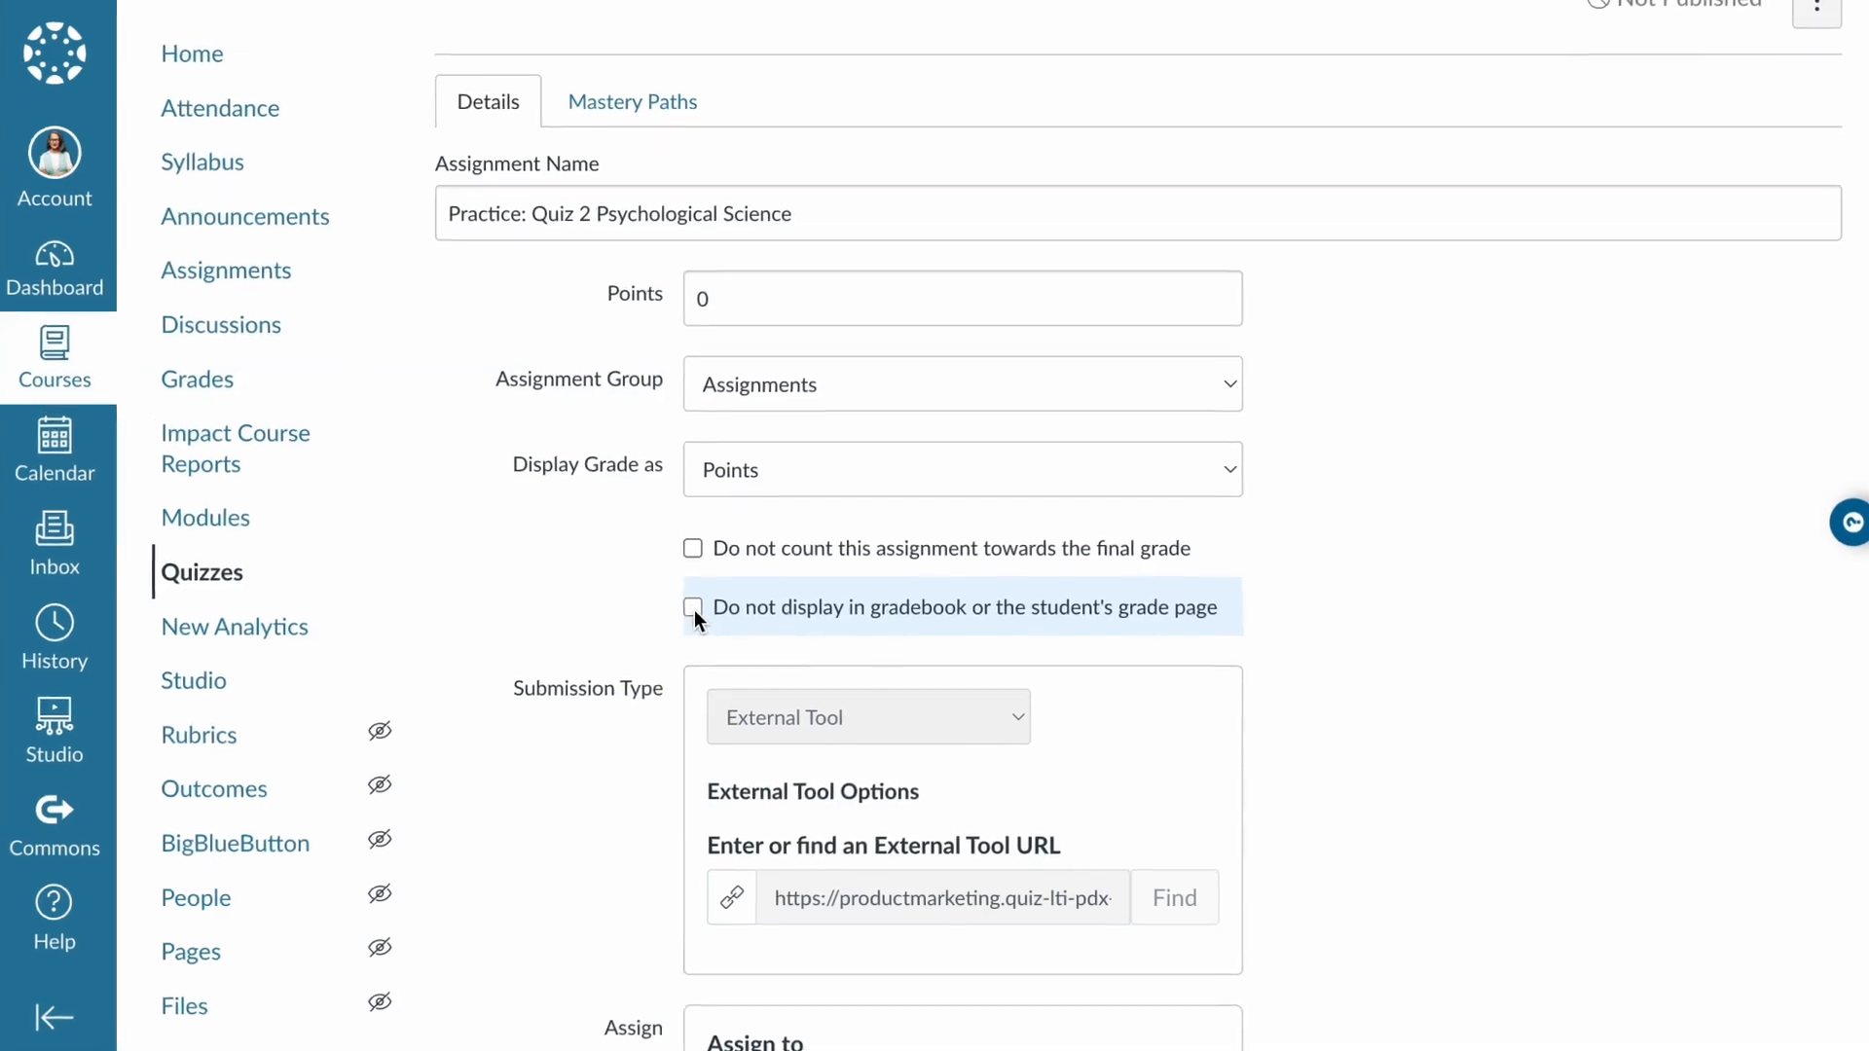
Step: Tick 'Do not display in gradebook or the student's grade page' for the practice quiz
{"action": "left_click", "coordinate": [693, 607]}
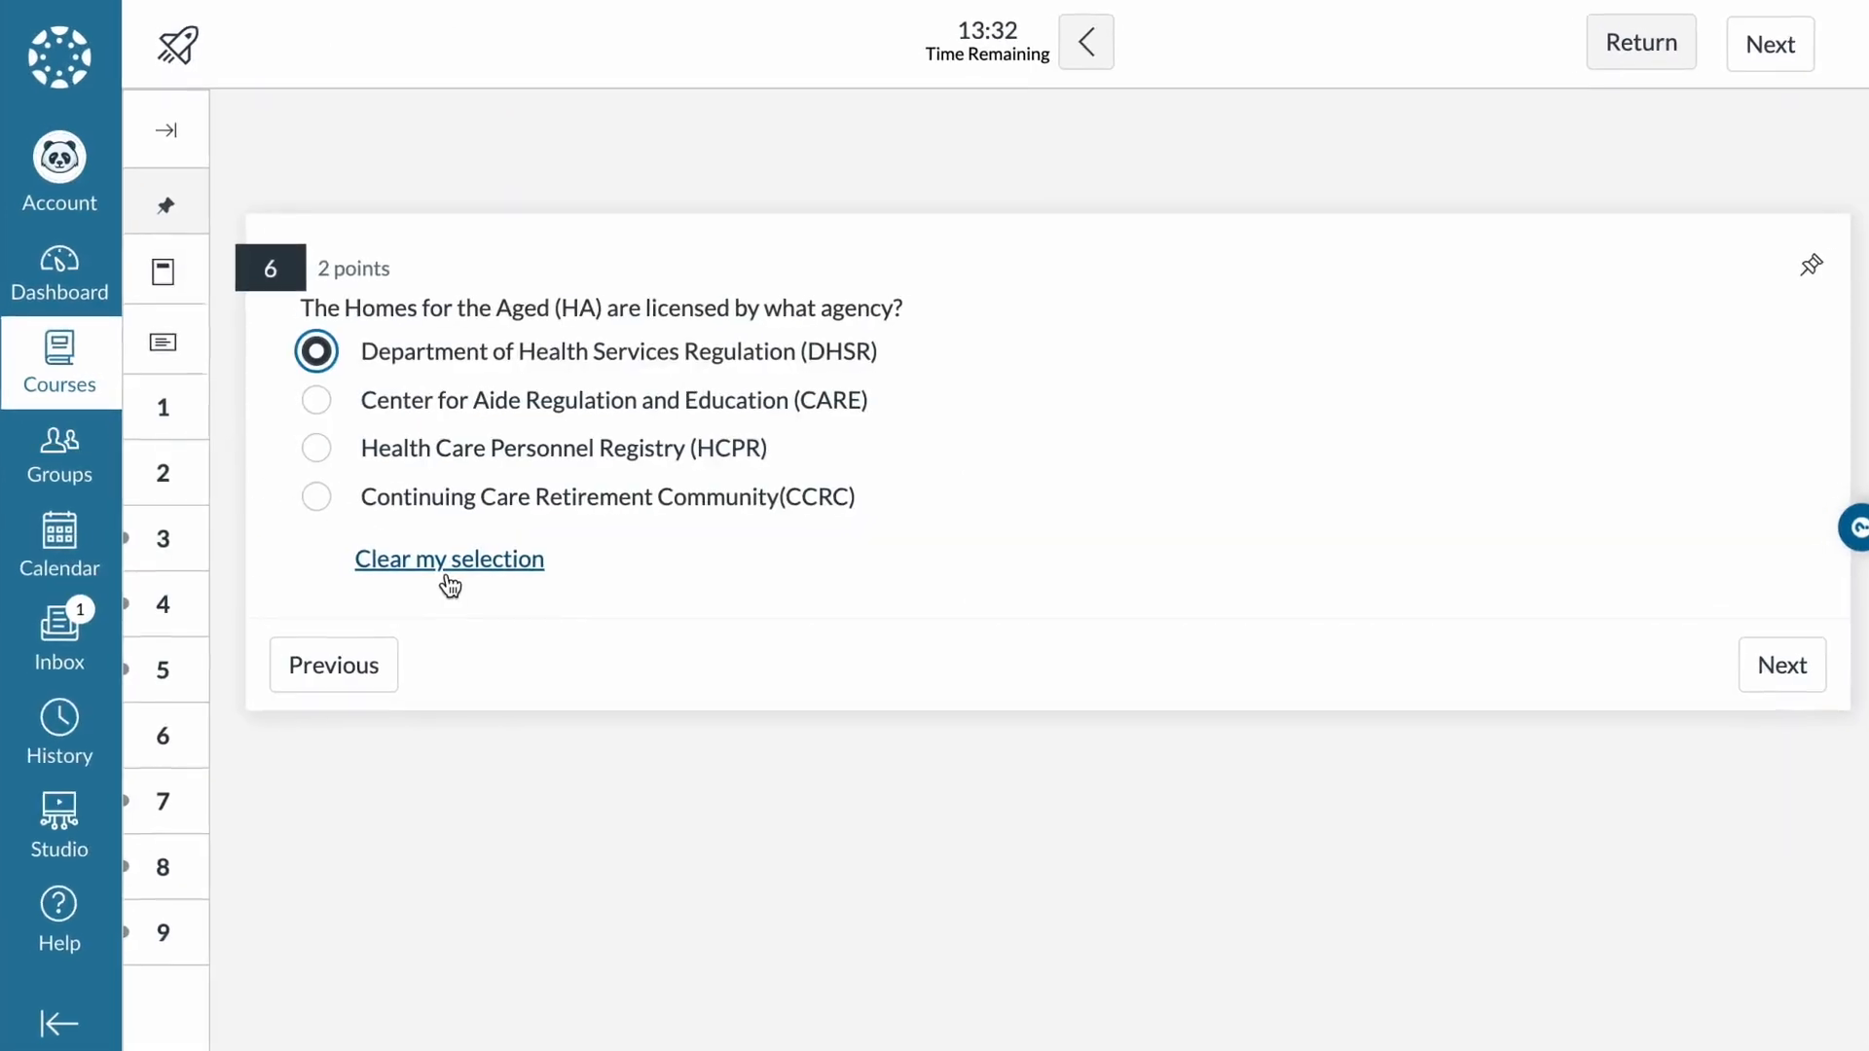
Step: Clear the DHSR answer selected for question 6 on Homes for the Aged licensing
{"action": "left_click", "coordinate": [448, 561]}
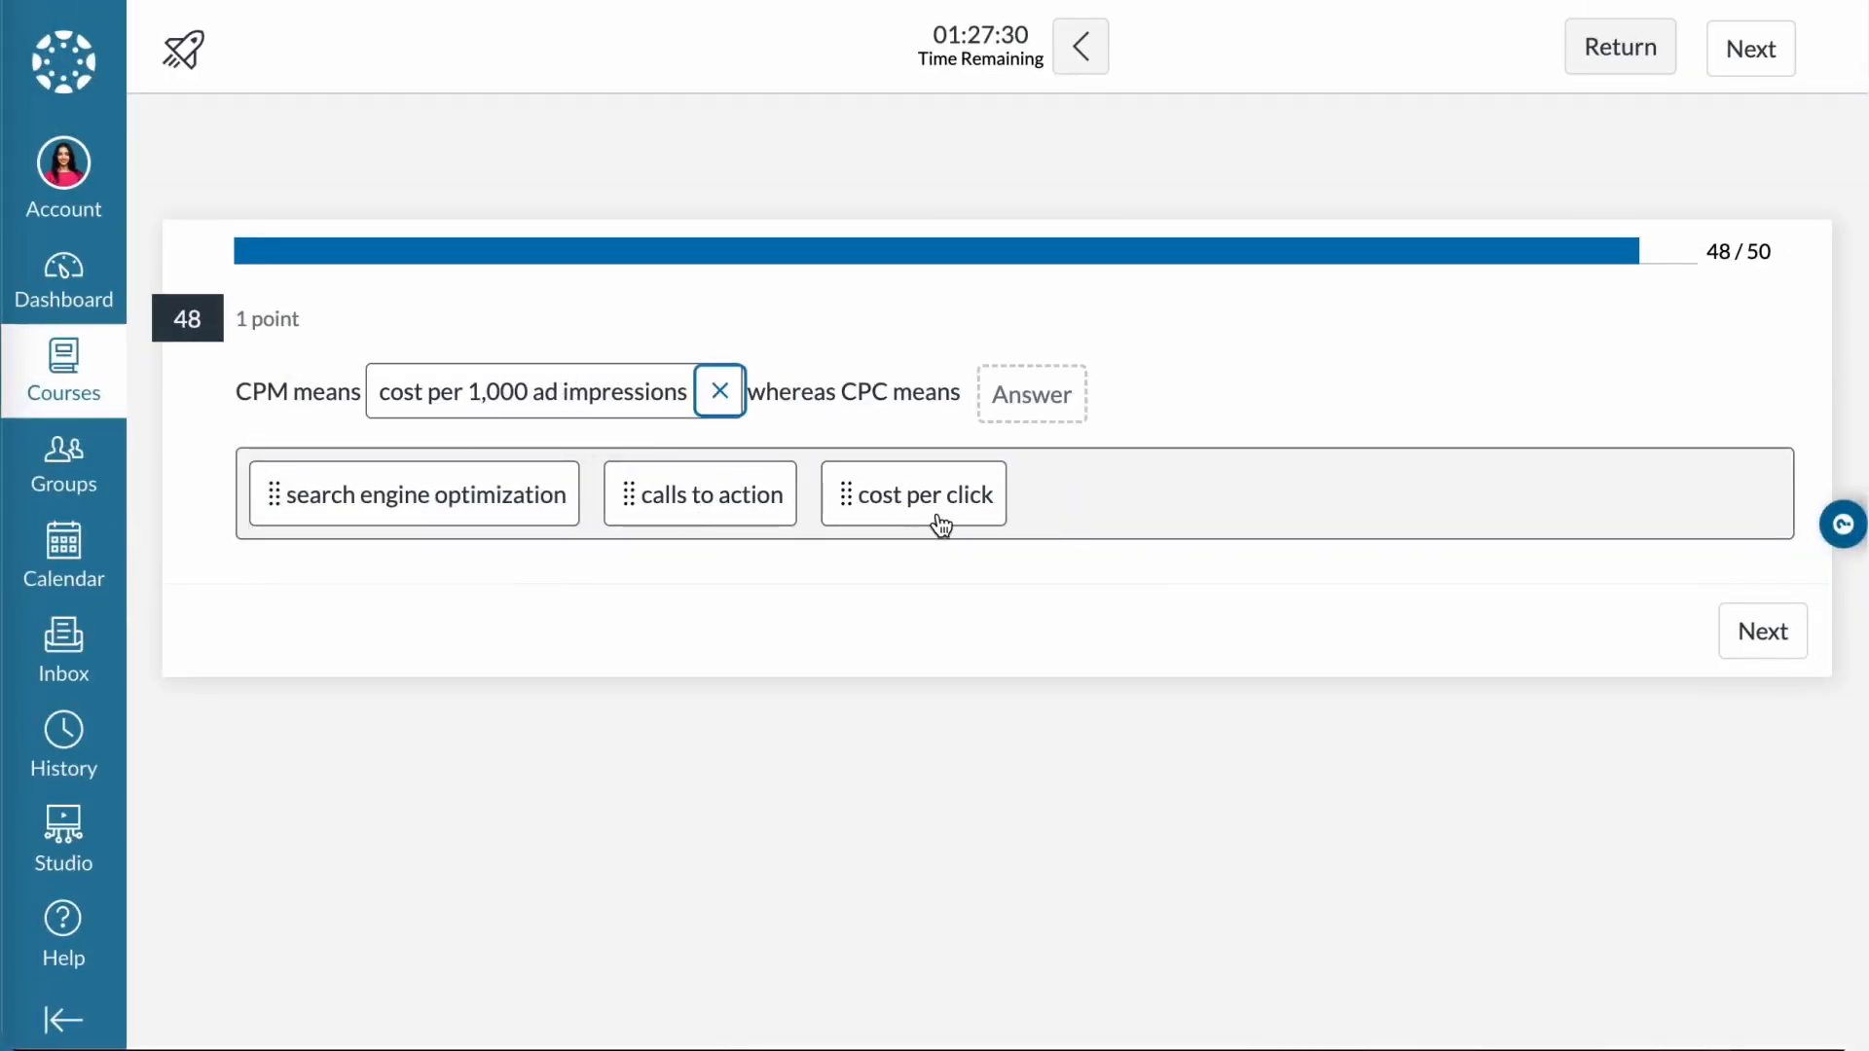
Step: Fill the CPC blank of question 48 with 'cost per click' and continue
{"action": "left_click_drag", "start_coordinate": [913, 492], "coordinate": [1032, 395]}
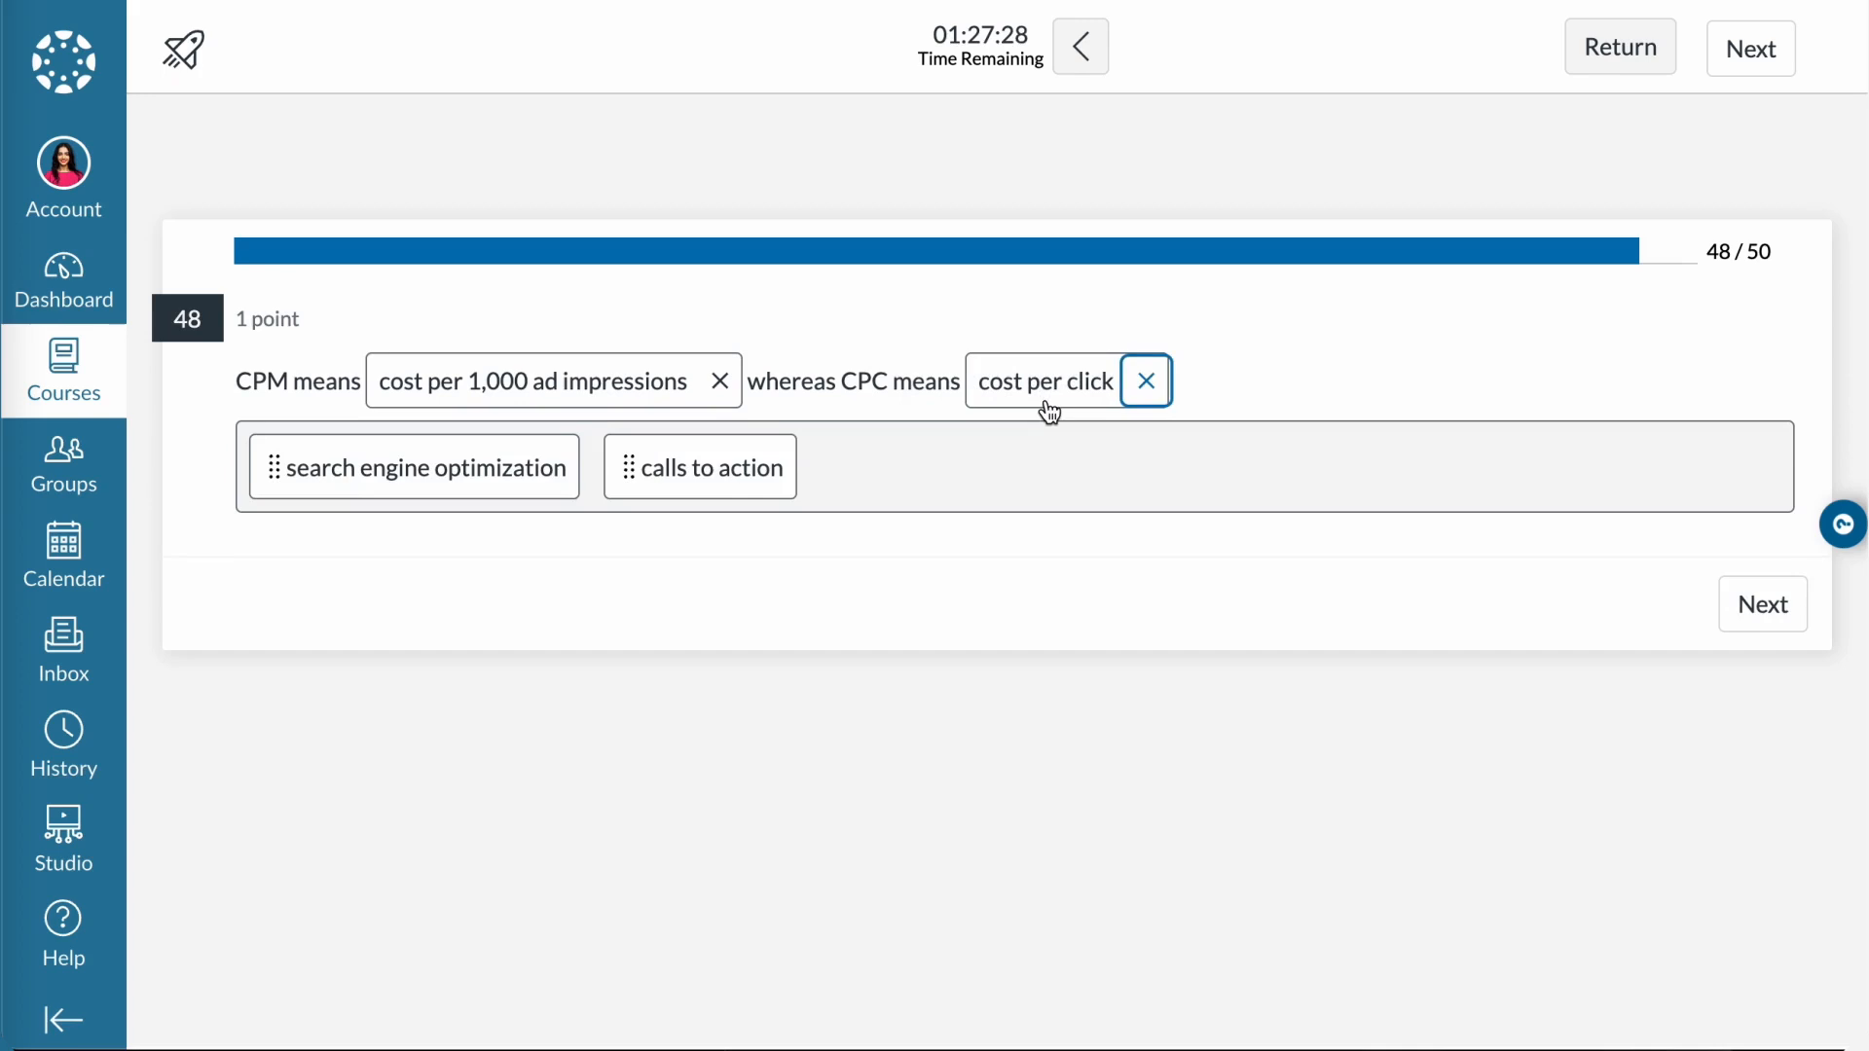
{"action": "left_click", "coordinate": [1762, 604]}
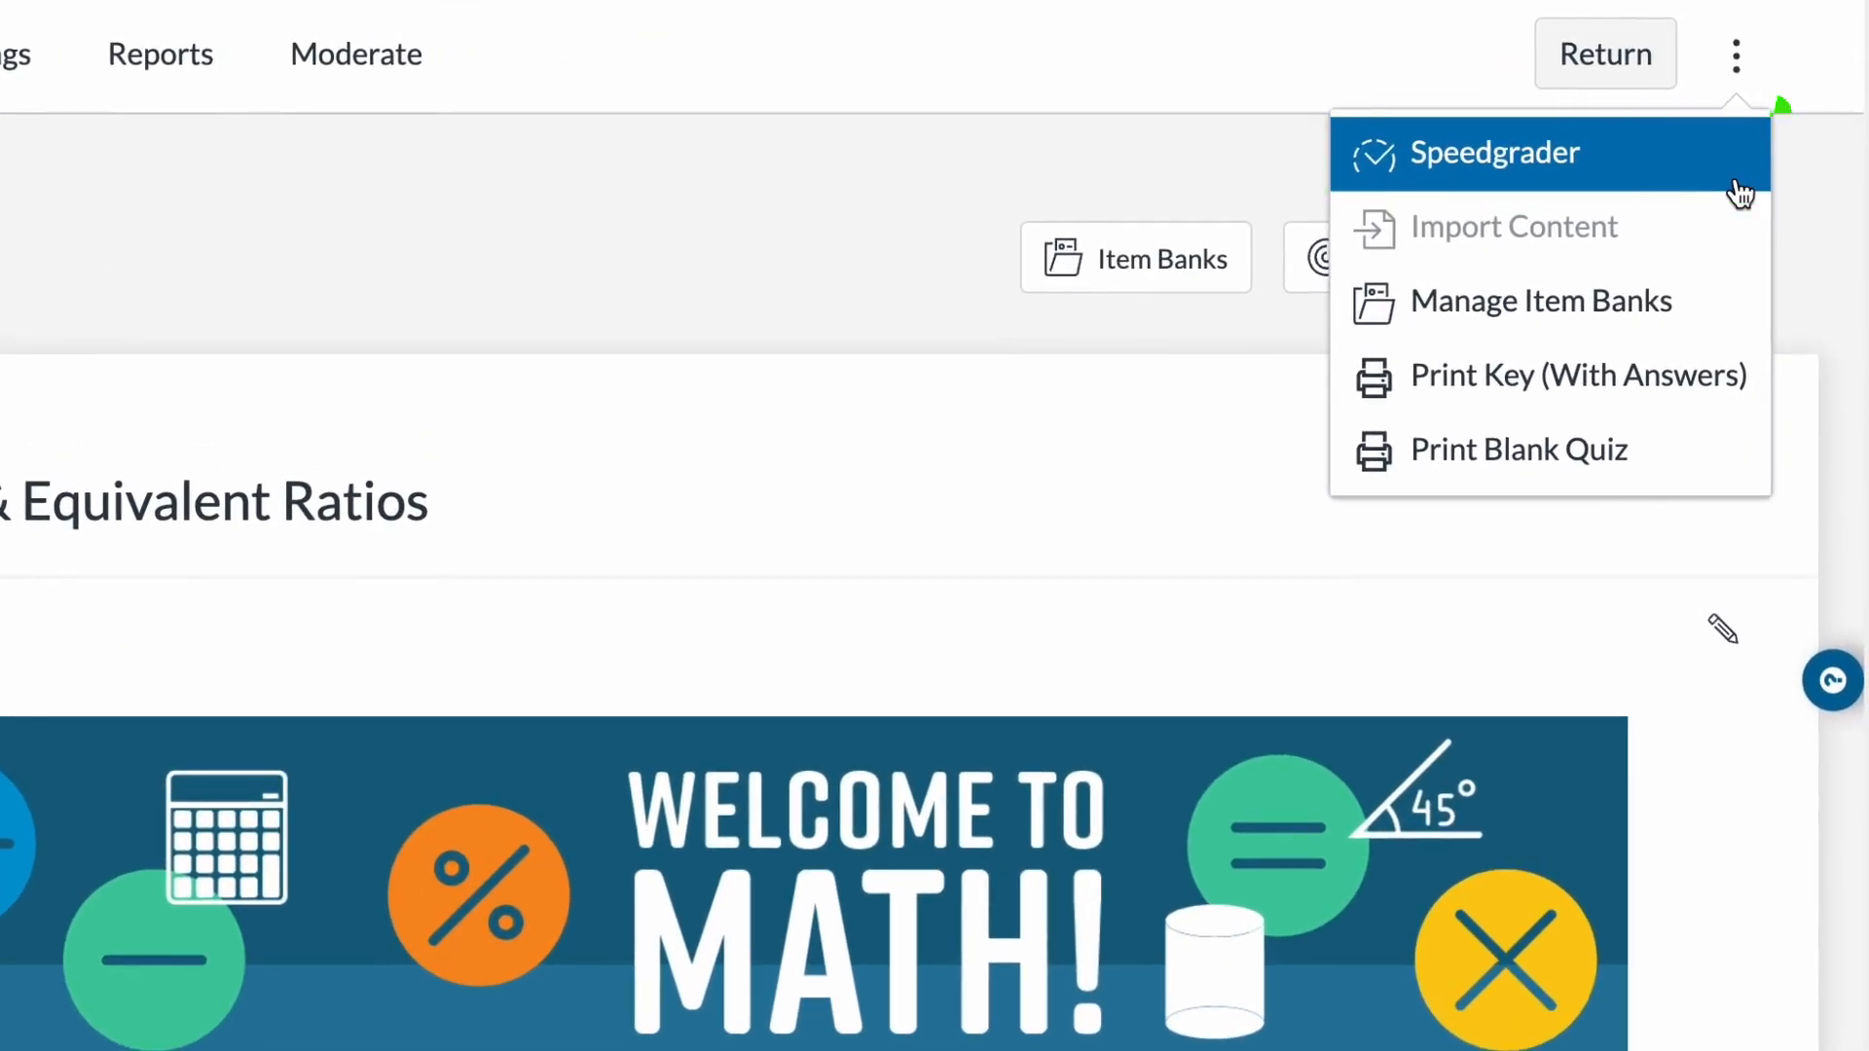
Step: In SpeedGrader, award 1 point for the student's question 5 answer and update
{"action": "left_click", "coordinate": [1495, 152]}
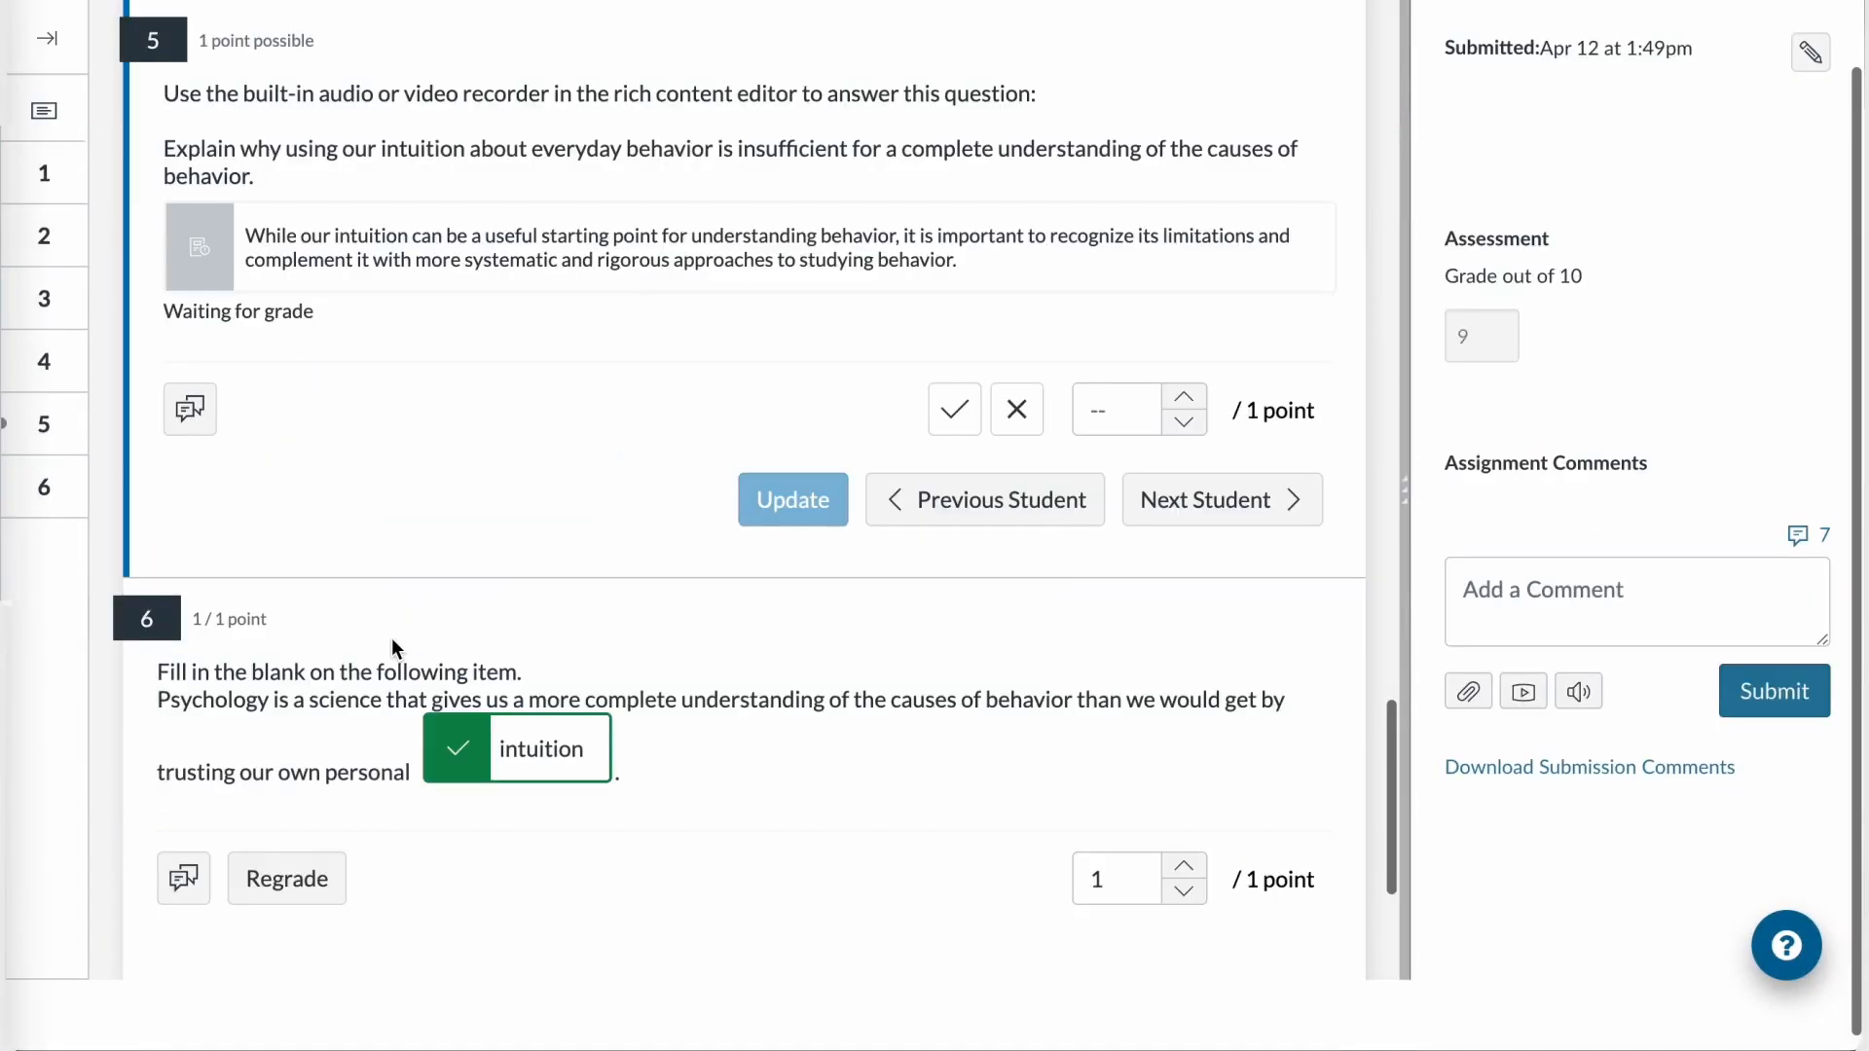
{"action": "mouse_move", "coordinate": [621, 557]}
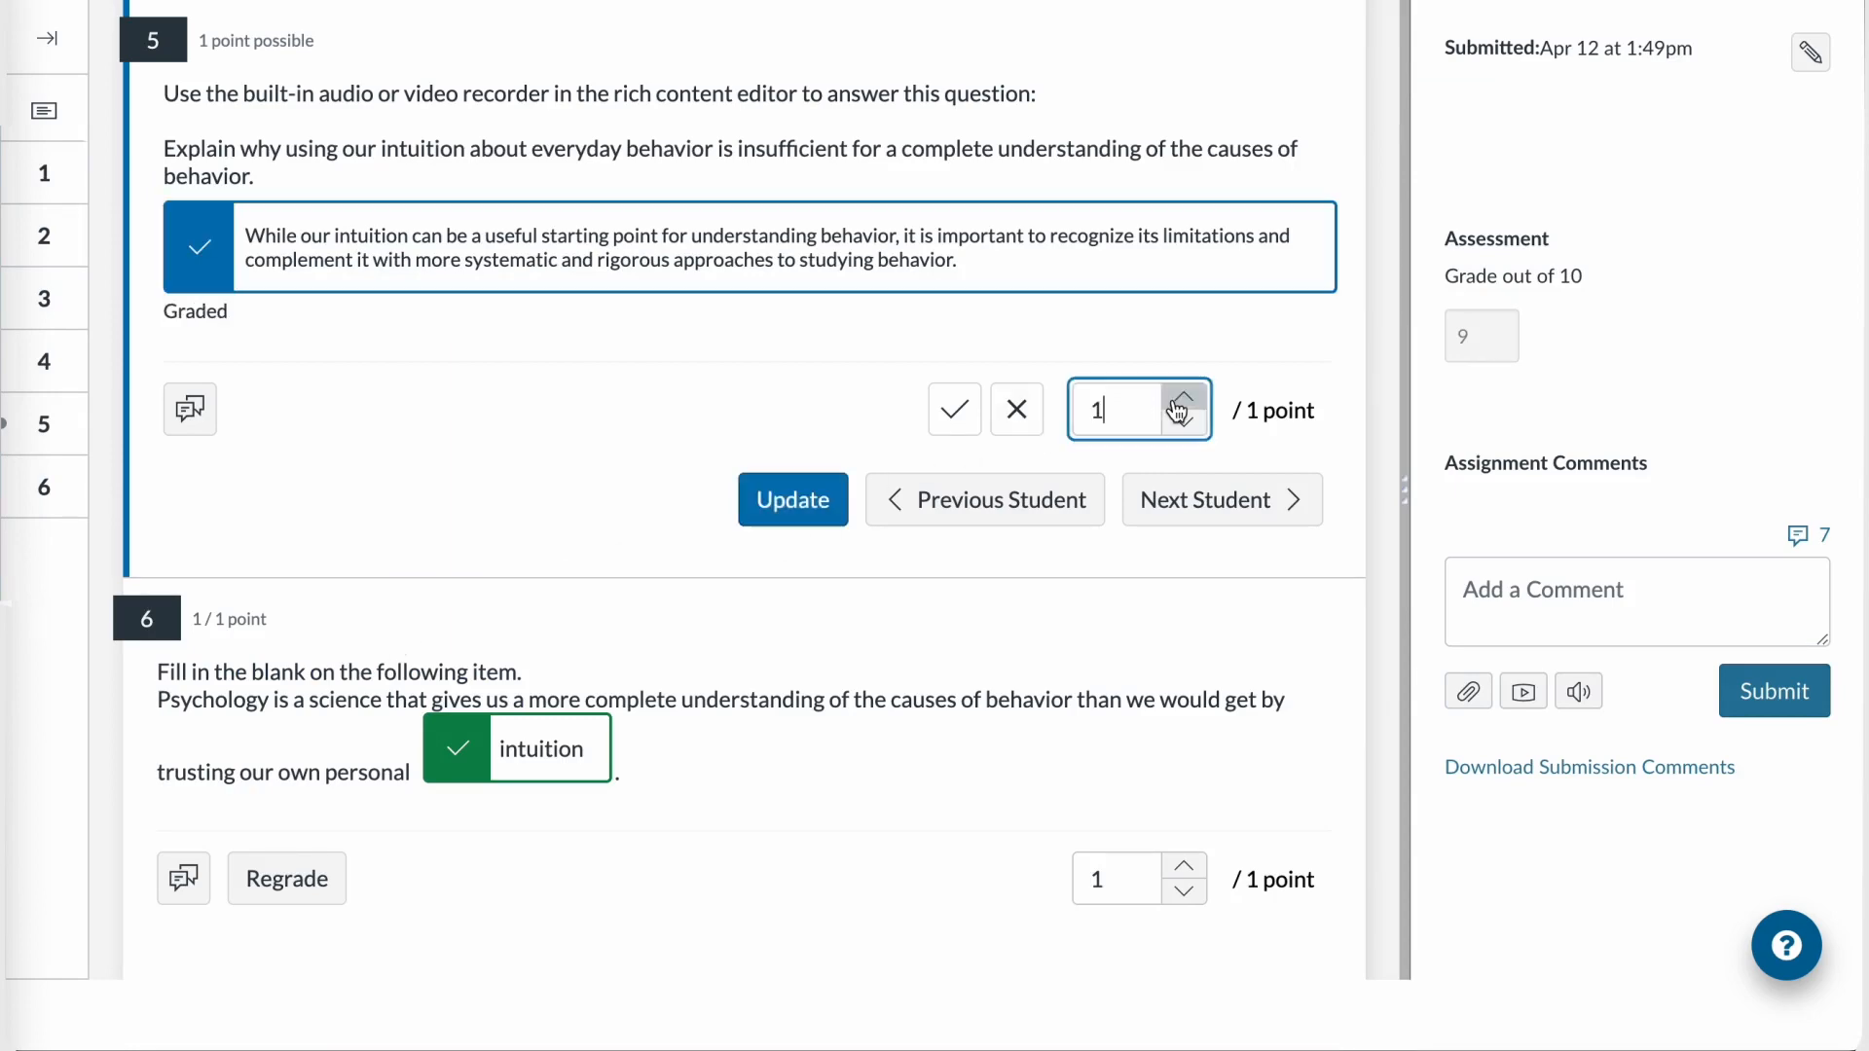
{"action": "left_click", "coordinate": [792, 498]}
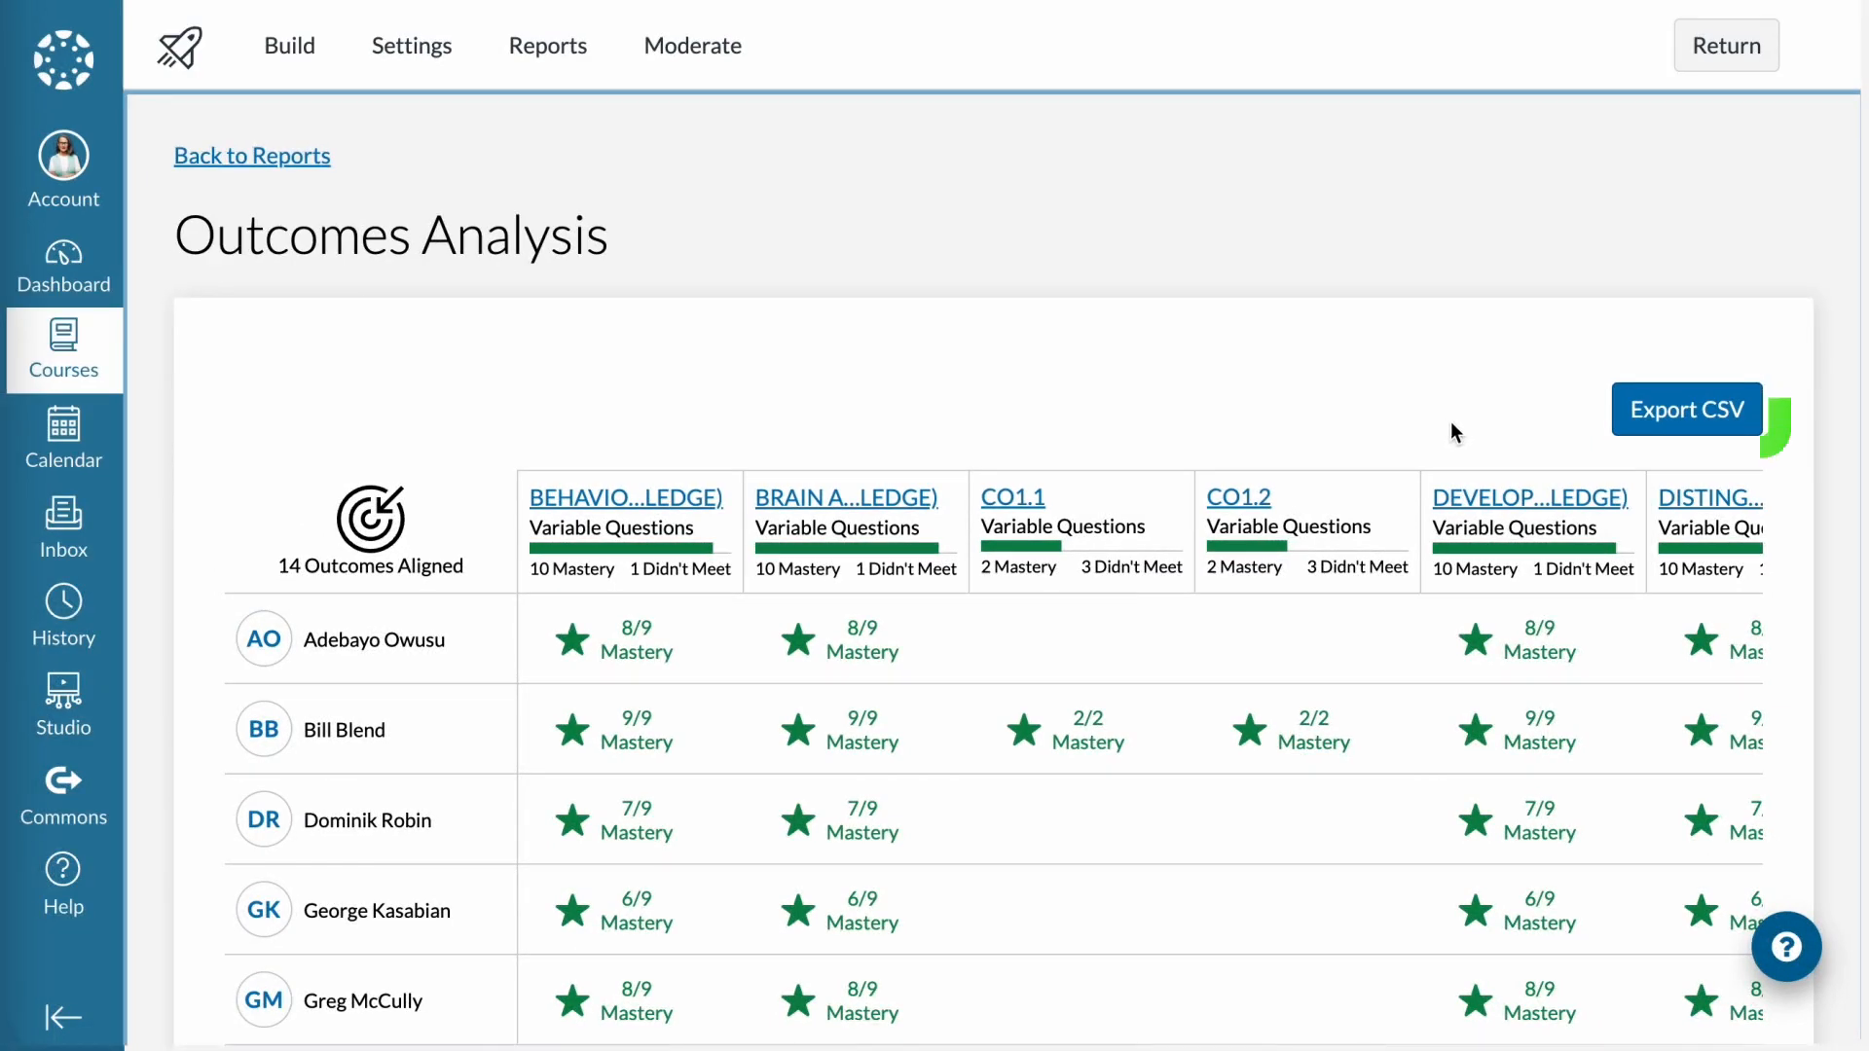
Step: Export the Outcomes Analysis report as CSV and let the download complete
{"action": "left_click", "coordinate": [1687, 408]}
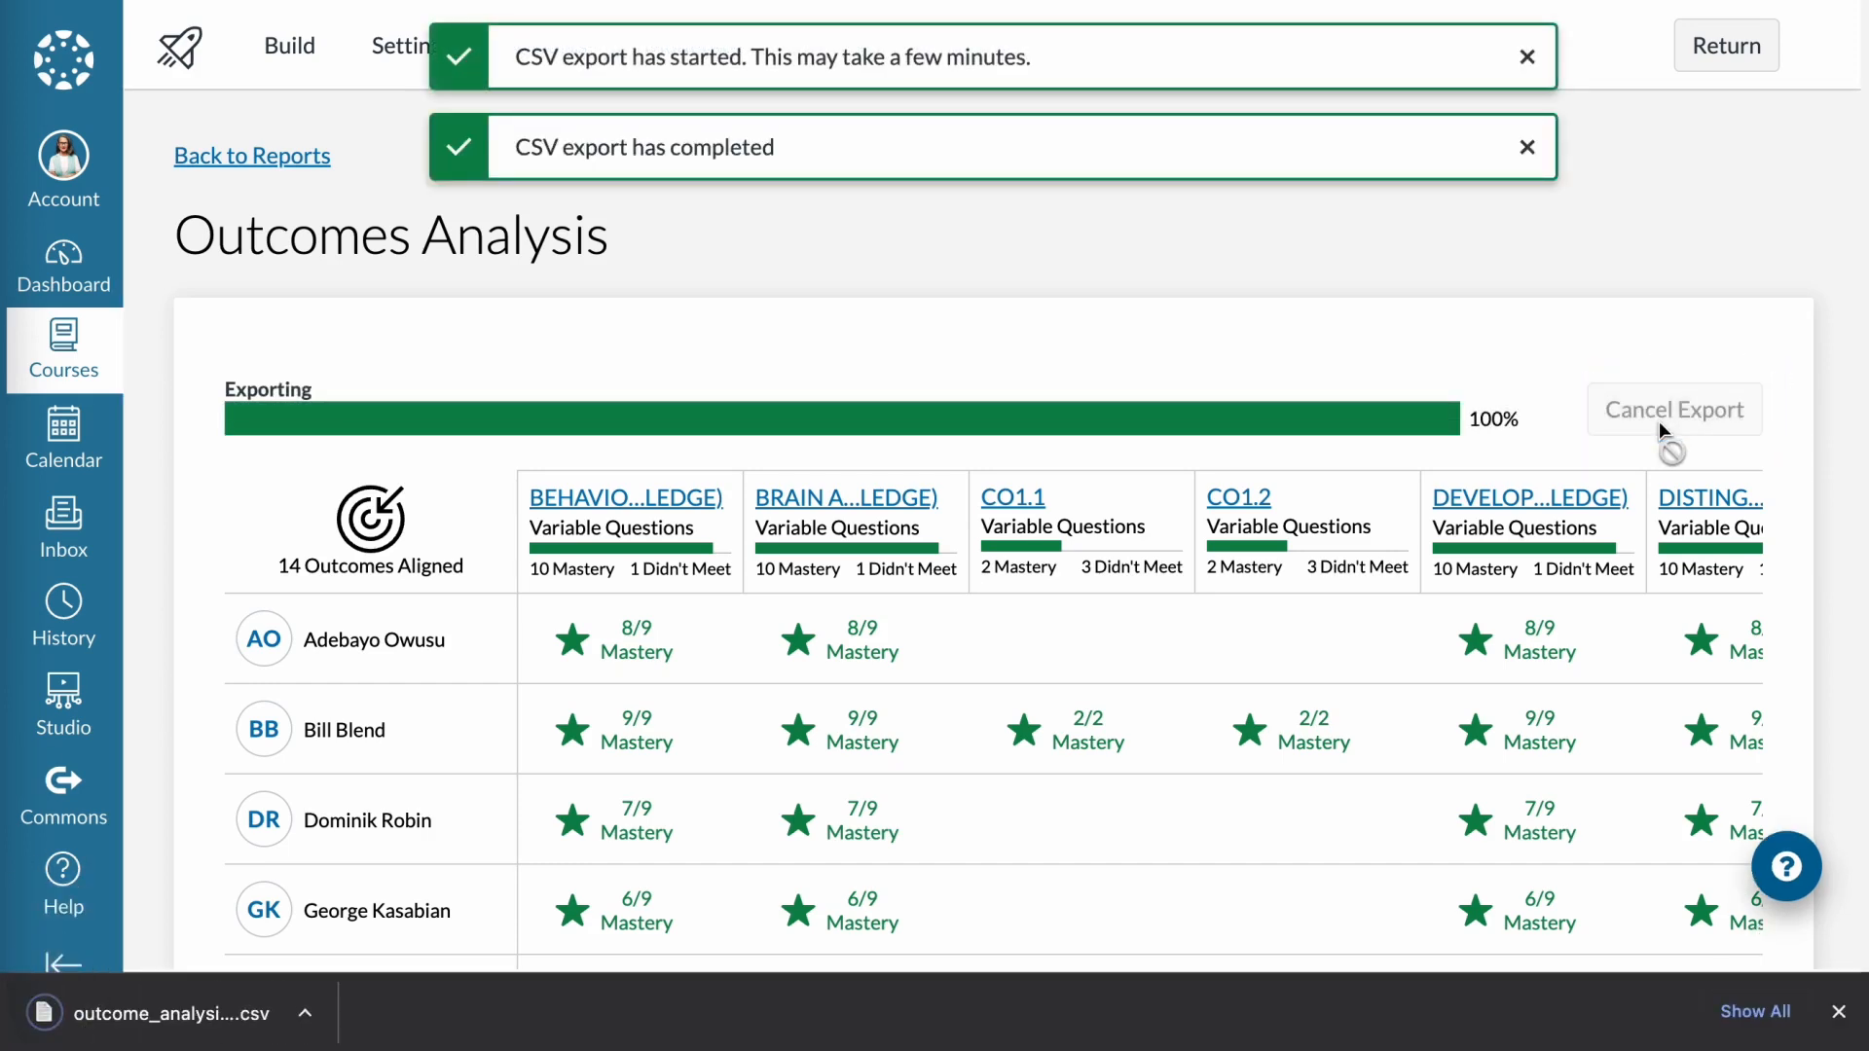
{"action": "left_click", "coordinate": [1523, 55]}
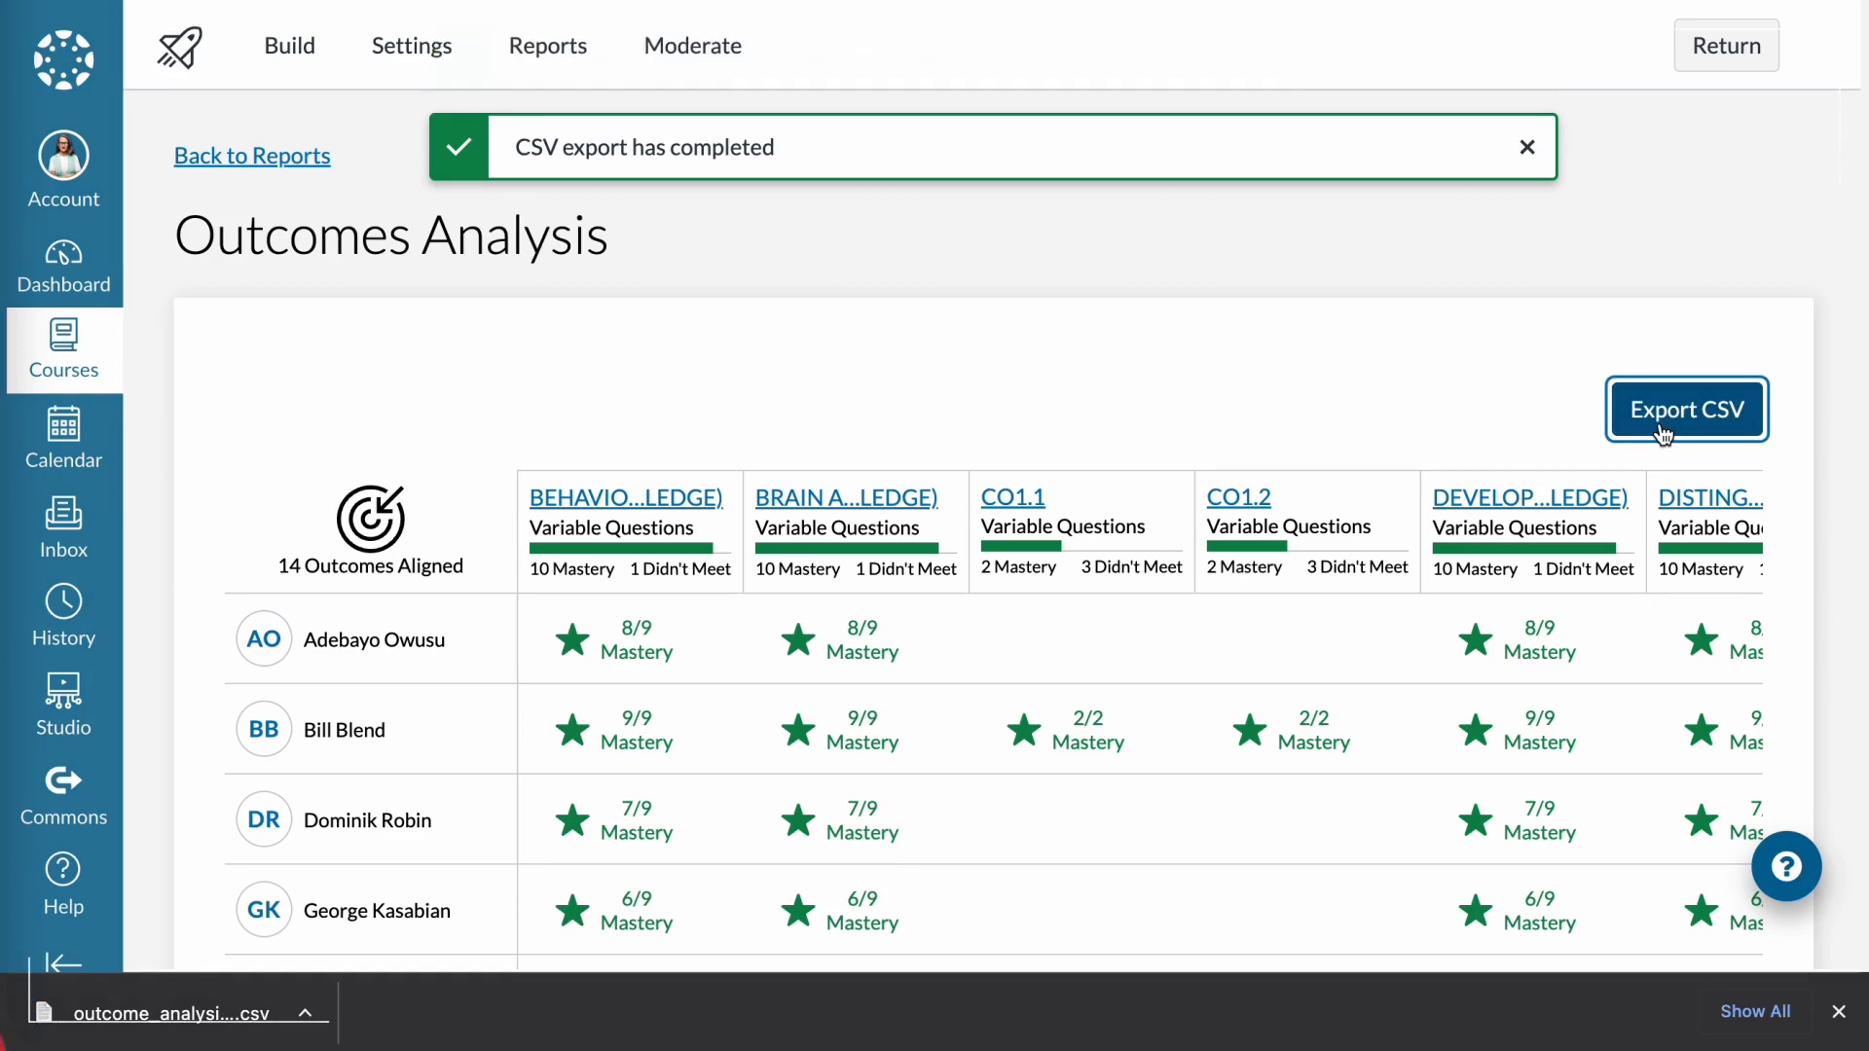